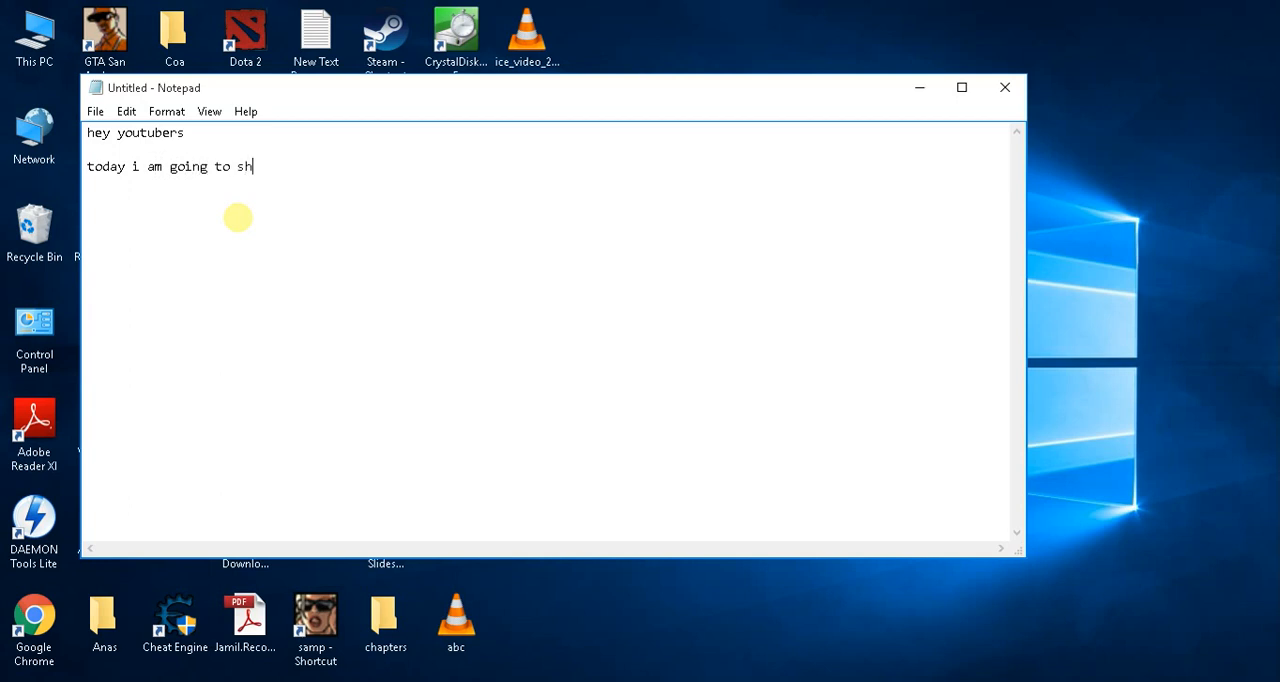
- Type the intro saying you'll show how to play Clash of Clans on PC
text(ow you how to play c)
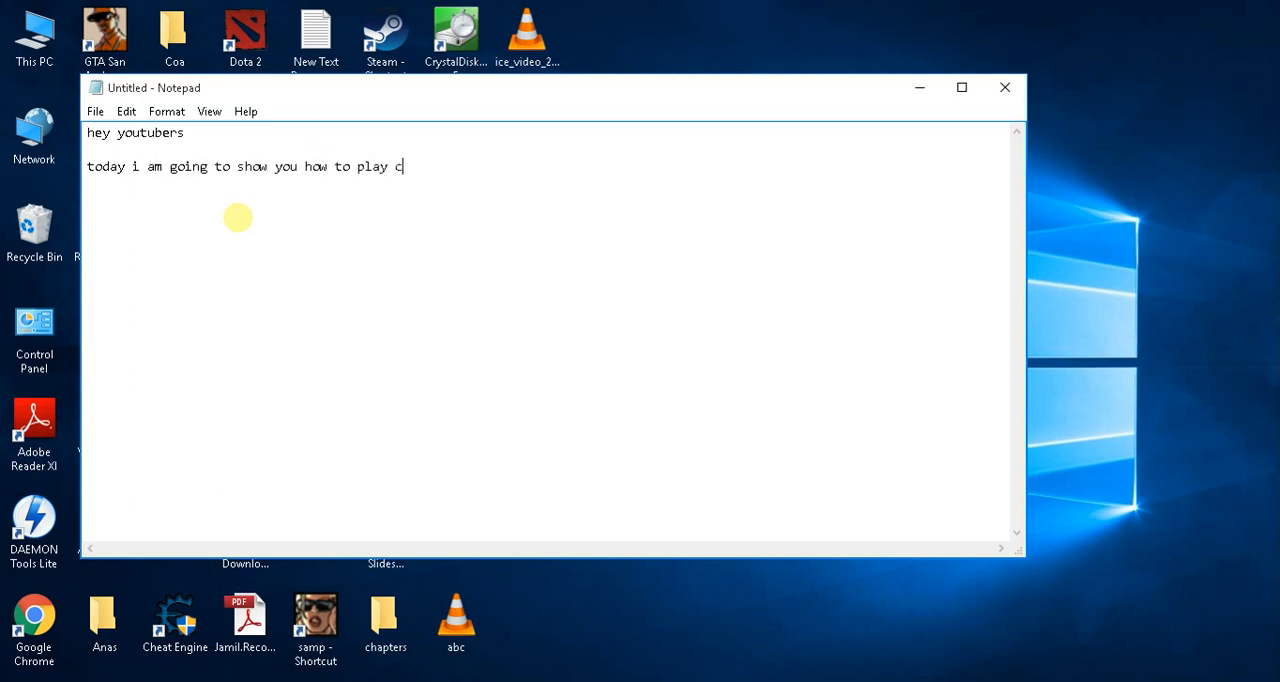
text(lash of clan)
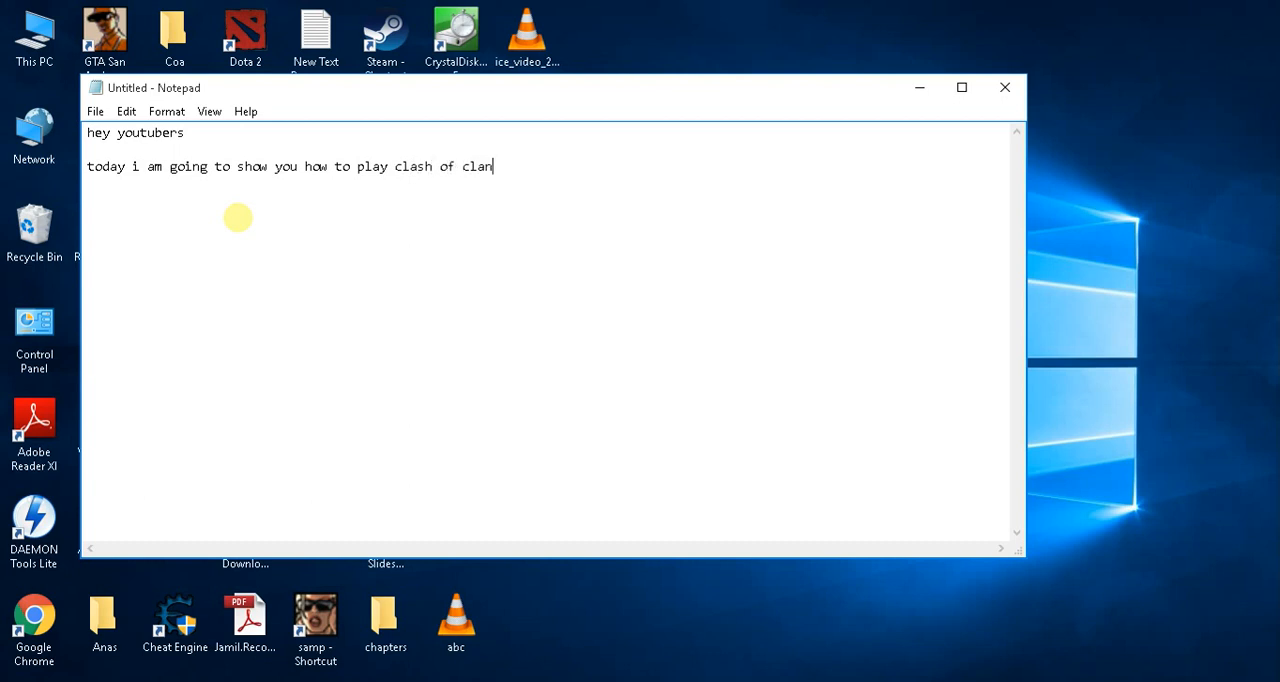
text(s on oc)
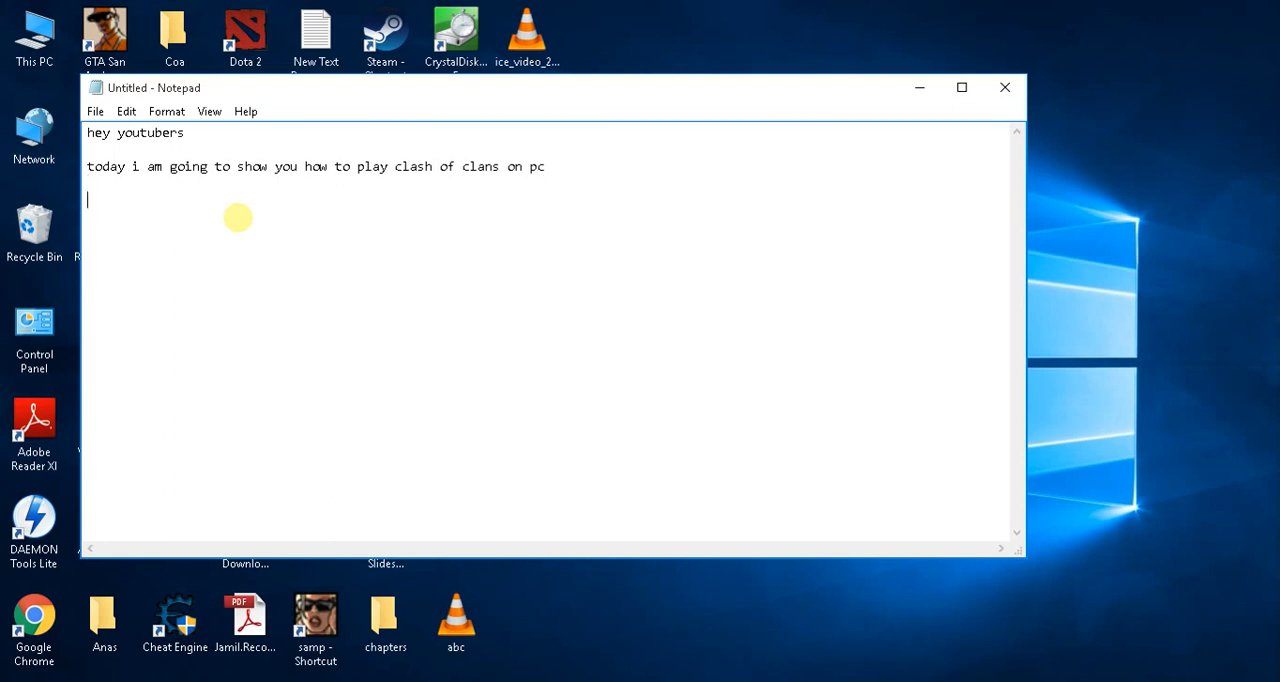
text(it)
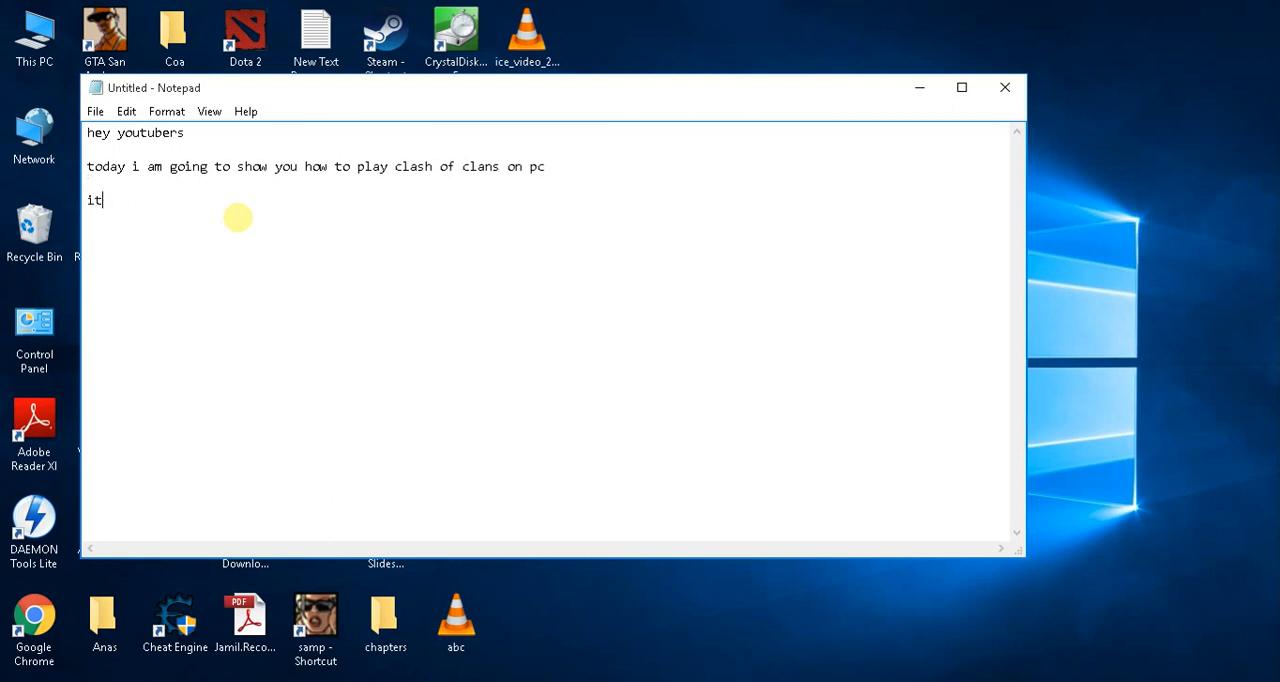
text(is very to)
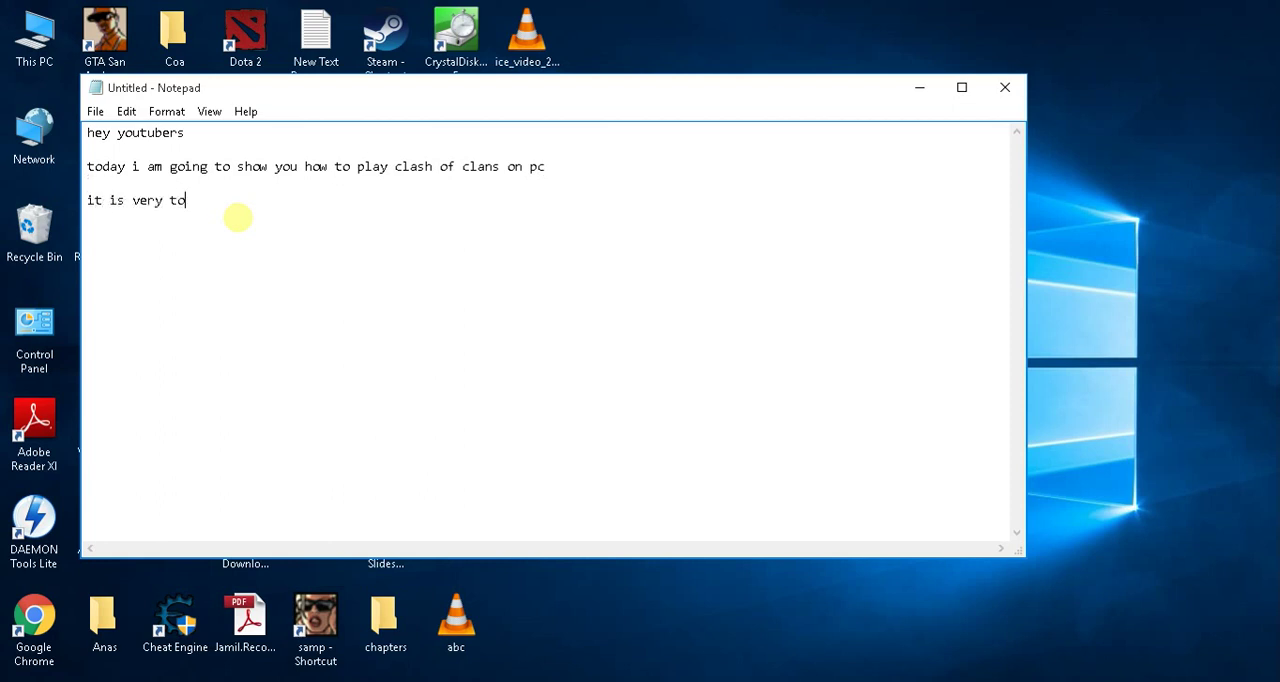
text(d)
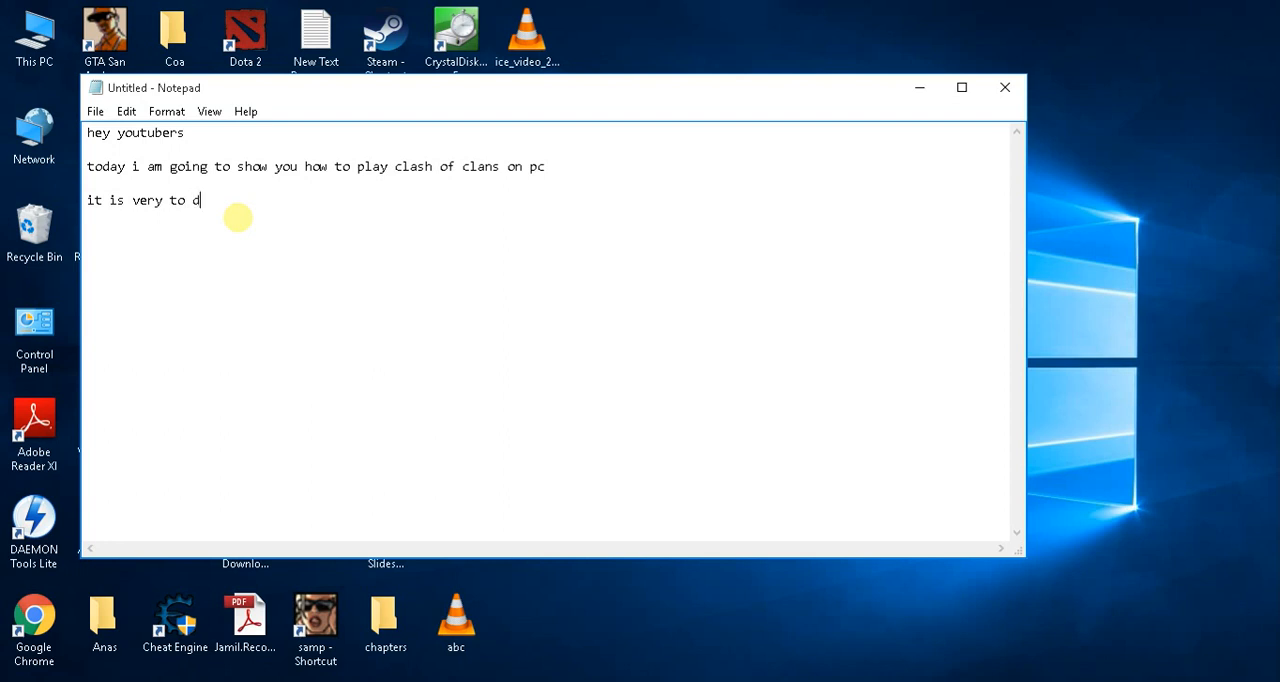
text(ownload)
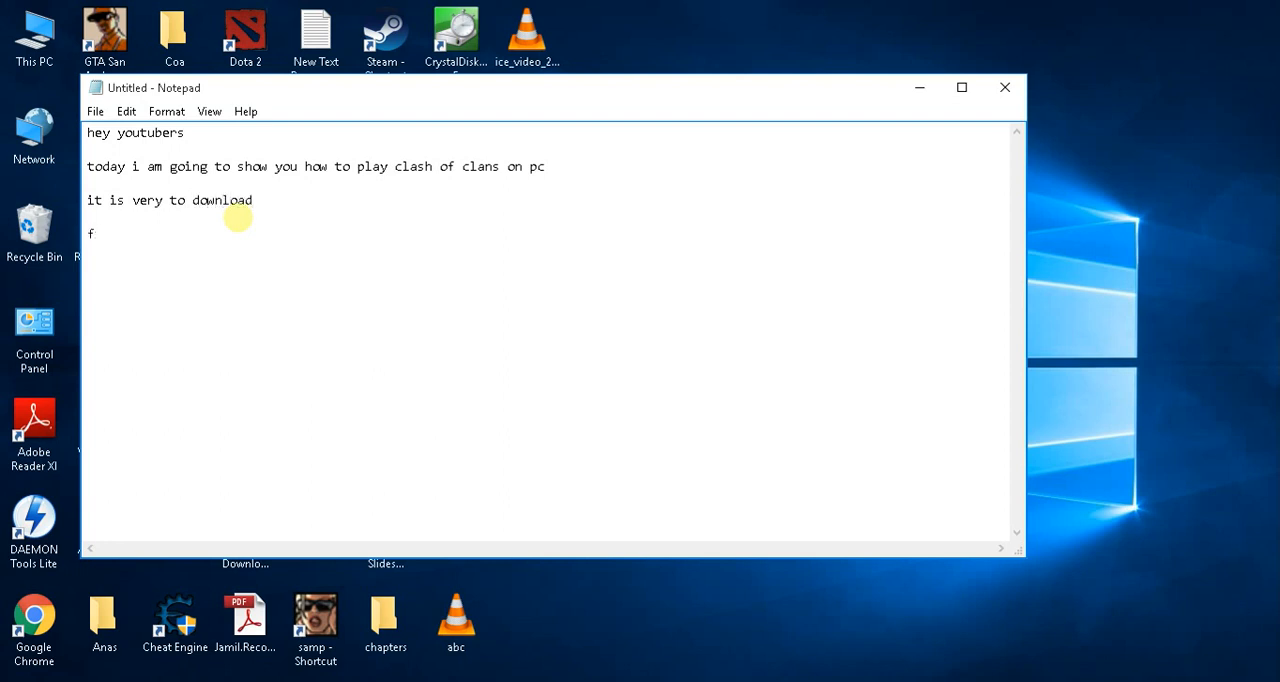
- Add the line 'first you need to download BlueStacks app player and APK file'
text(irst you nee)
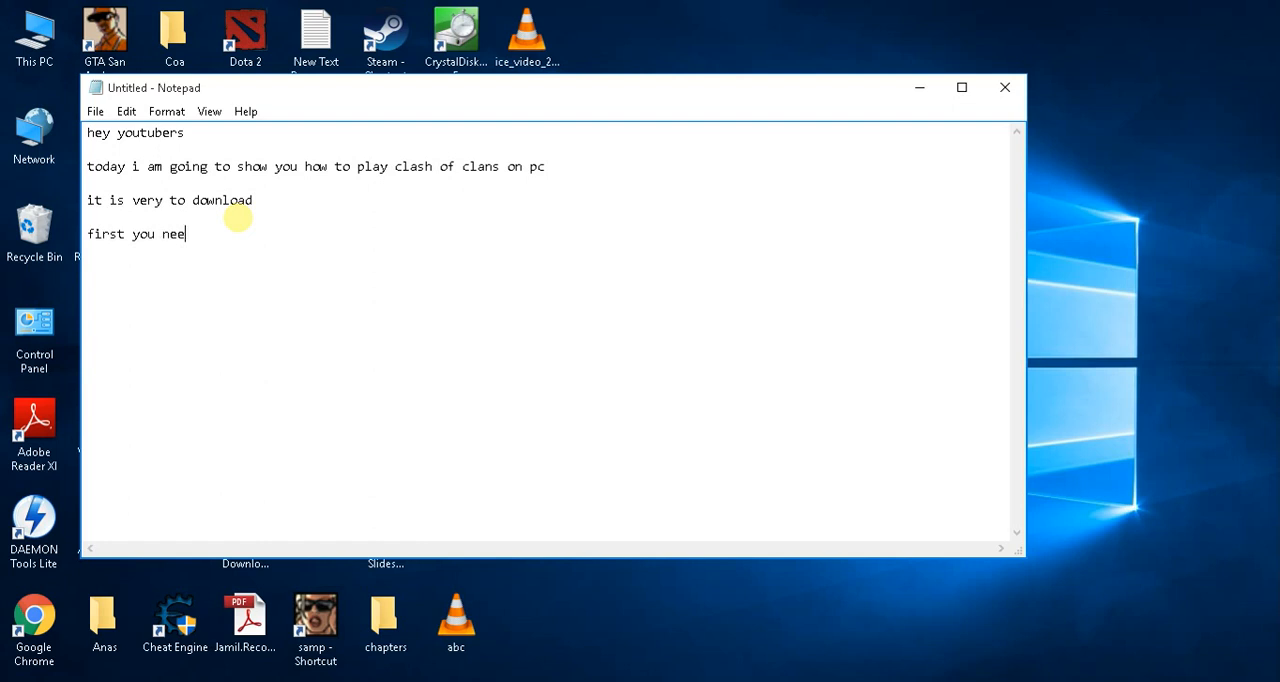
text(d to download)
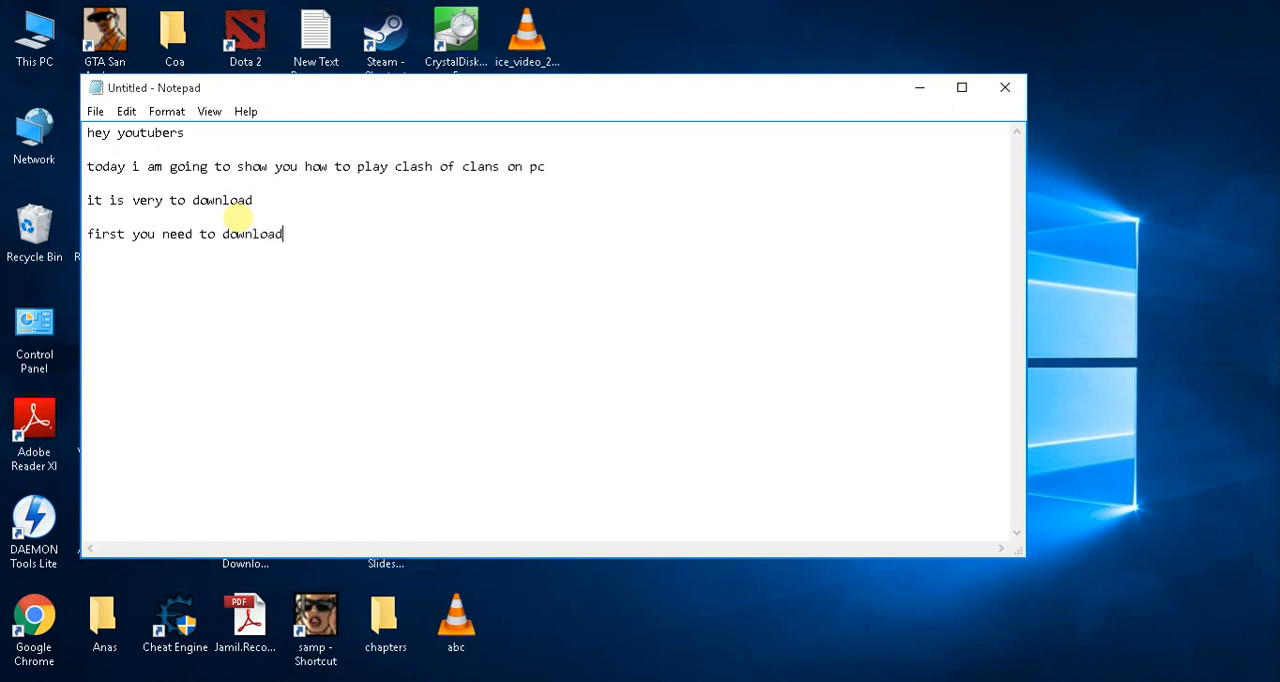
text(blue)
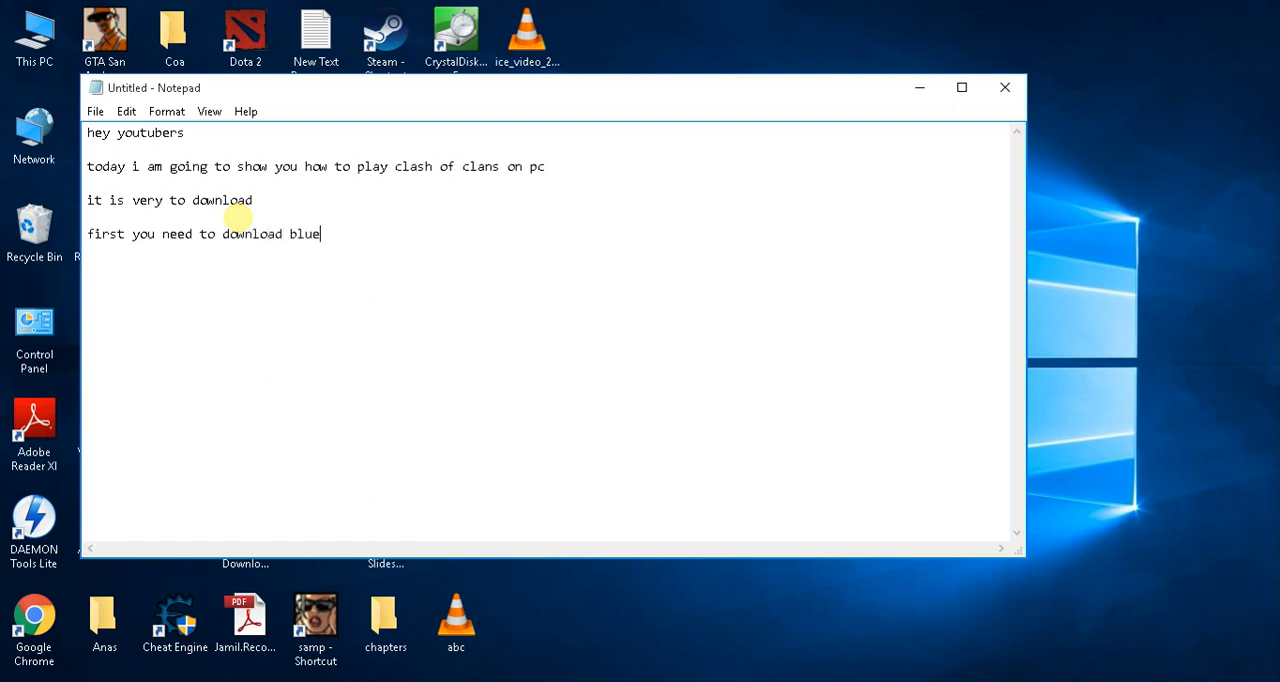
text(stack)
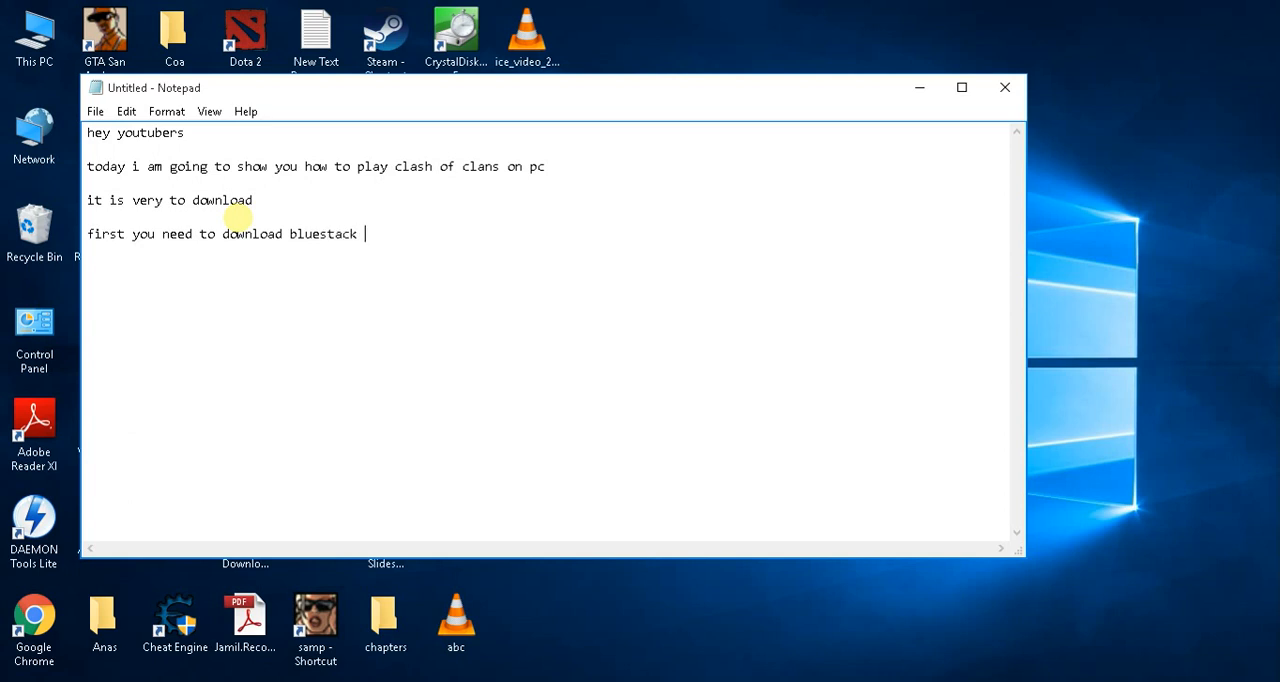
text(app player a)
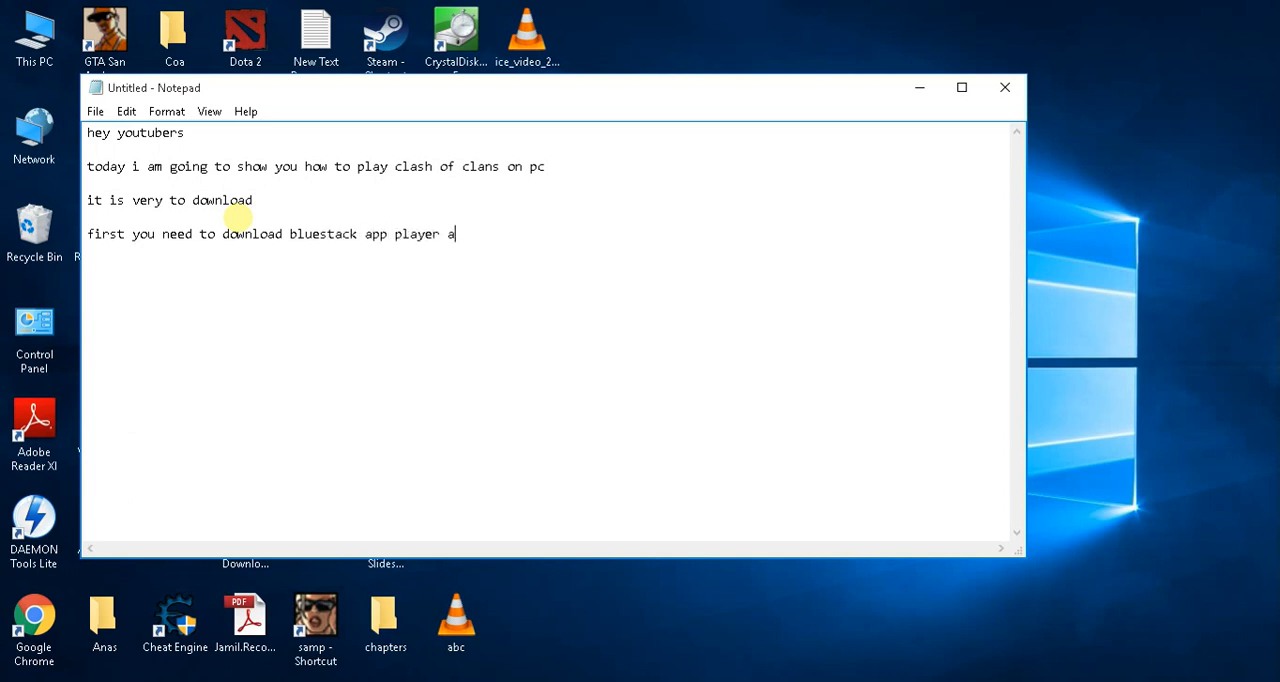
text(nd apk file of clash of clans)
text(i h)
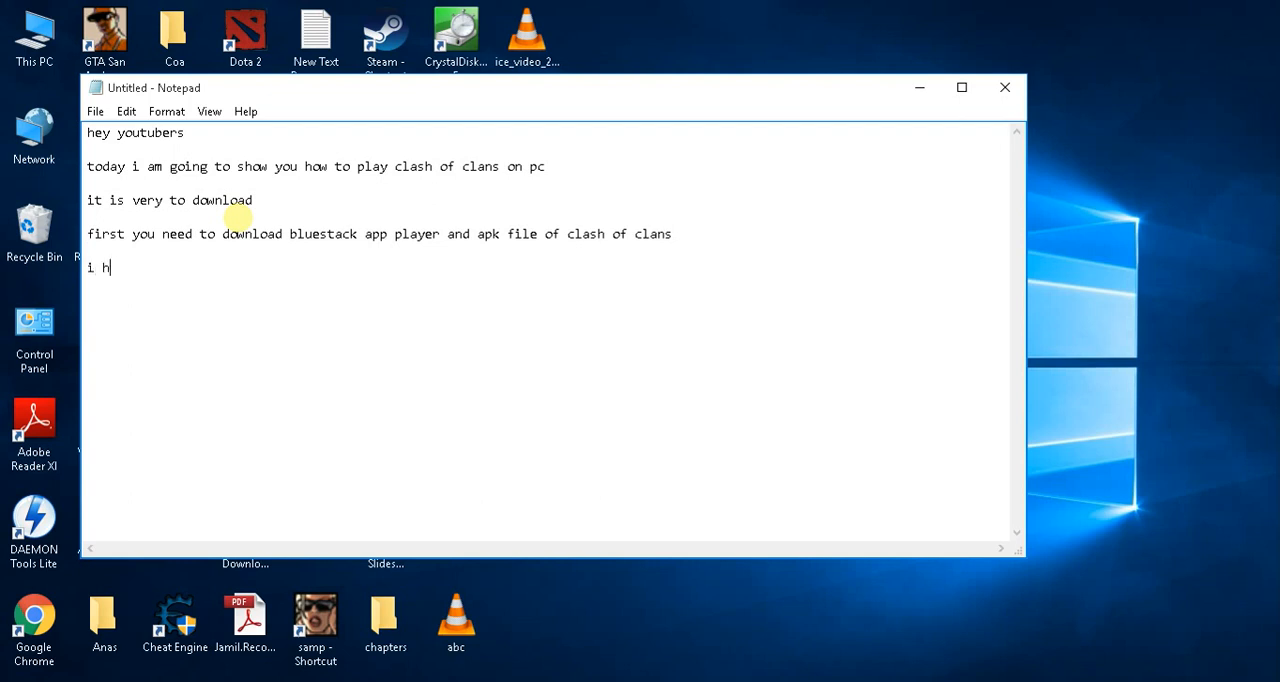
- Type that the description links both the Clash of Clans APK and BlueStacks app player
text(ave added th)
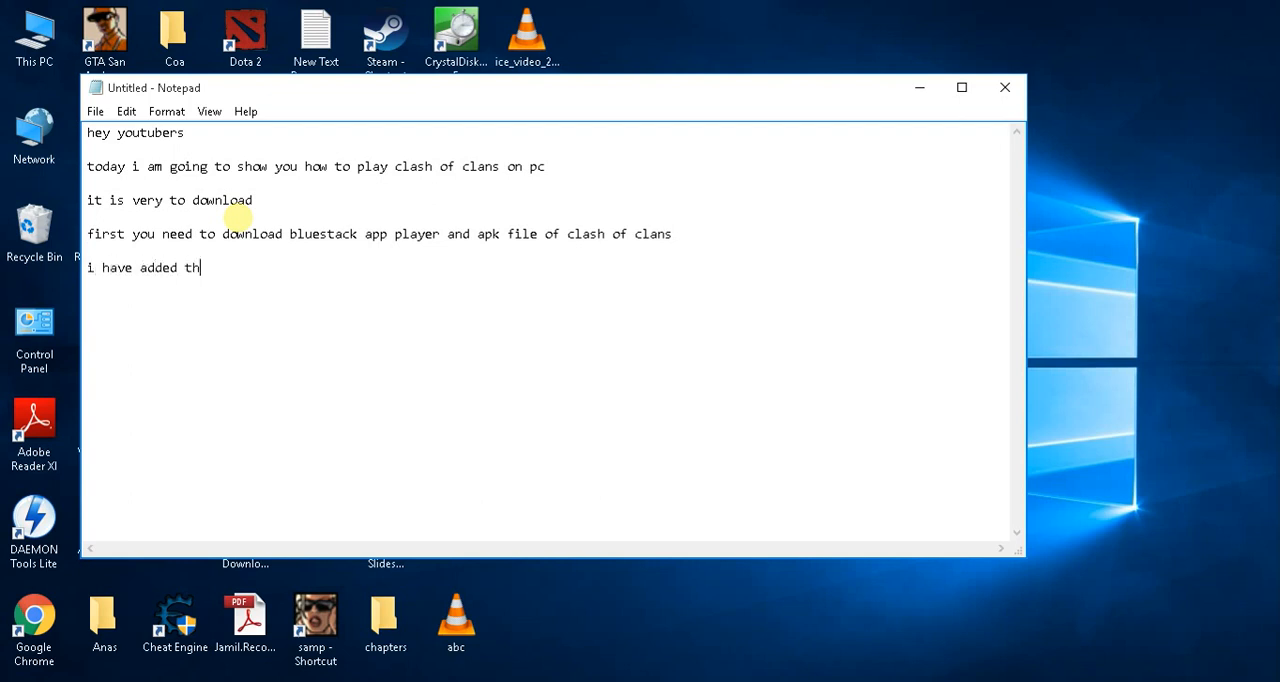
text(e link i)
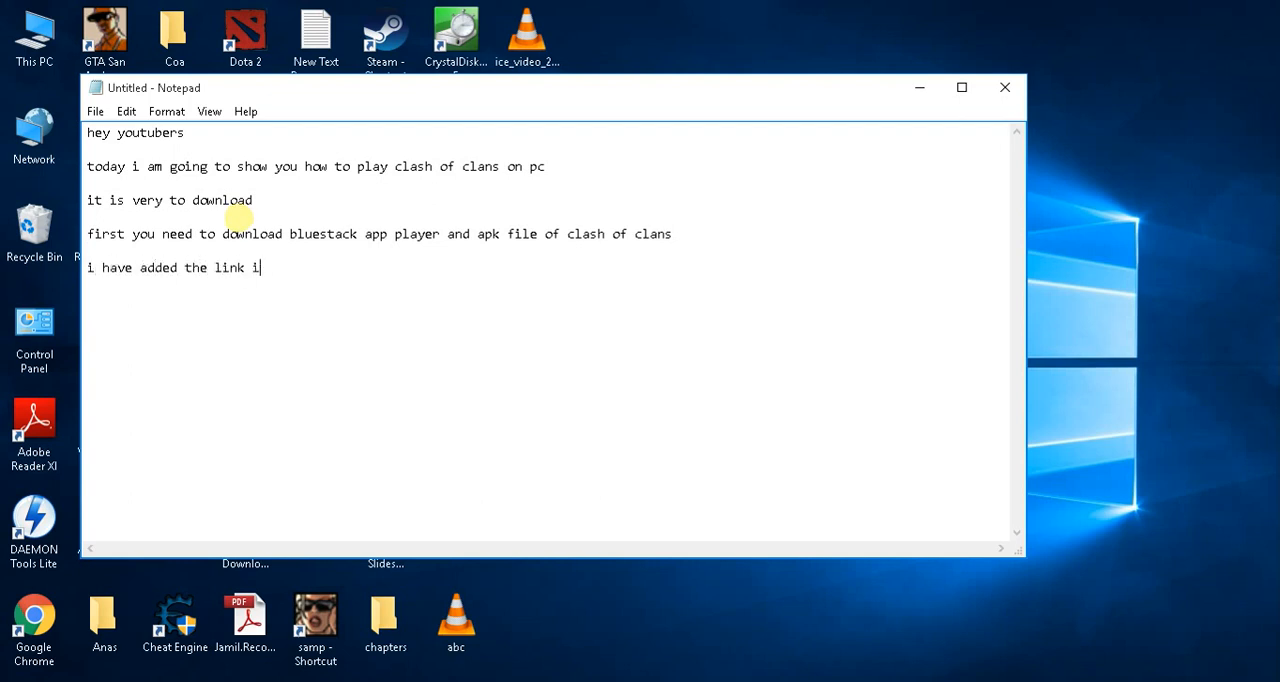
text(n)
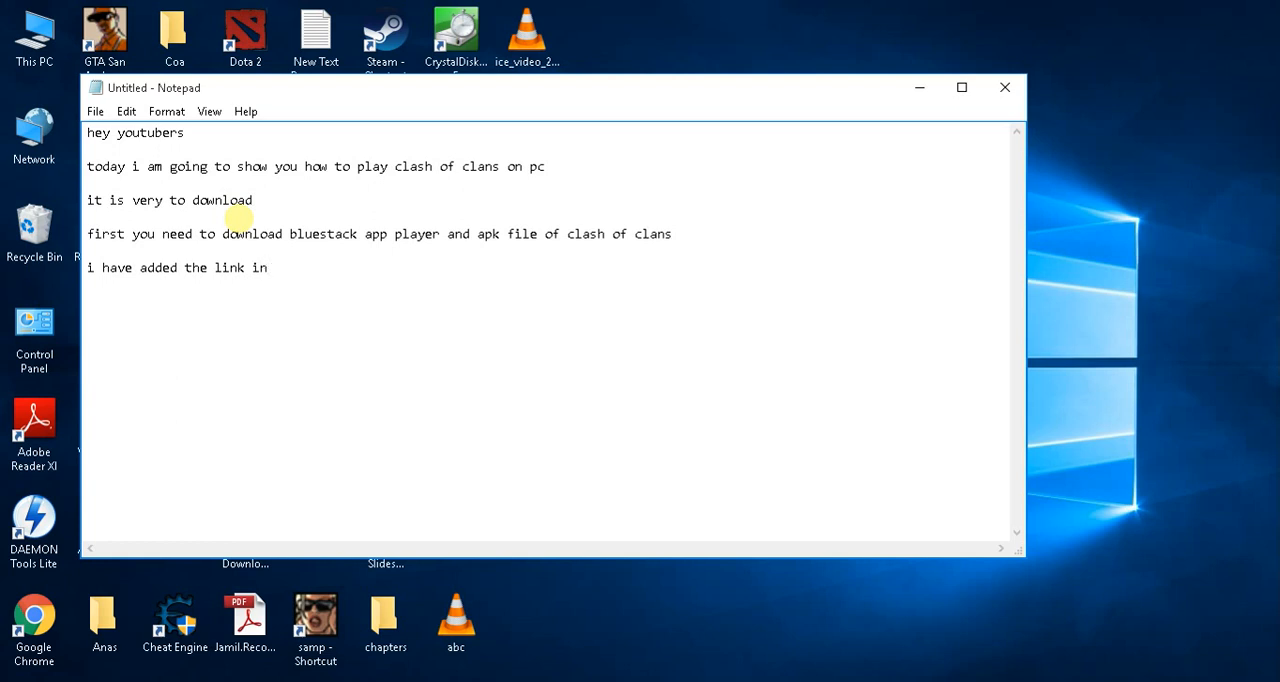
text(my discription)
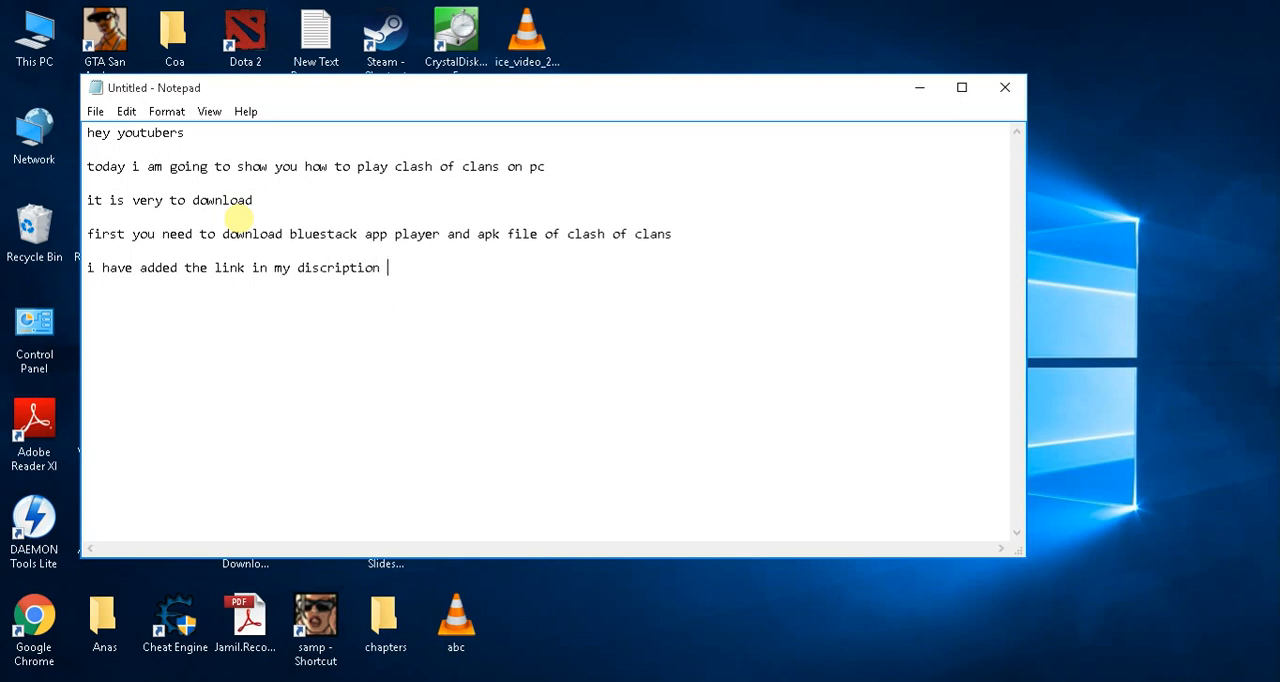
text(of)
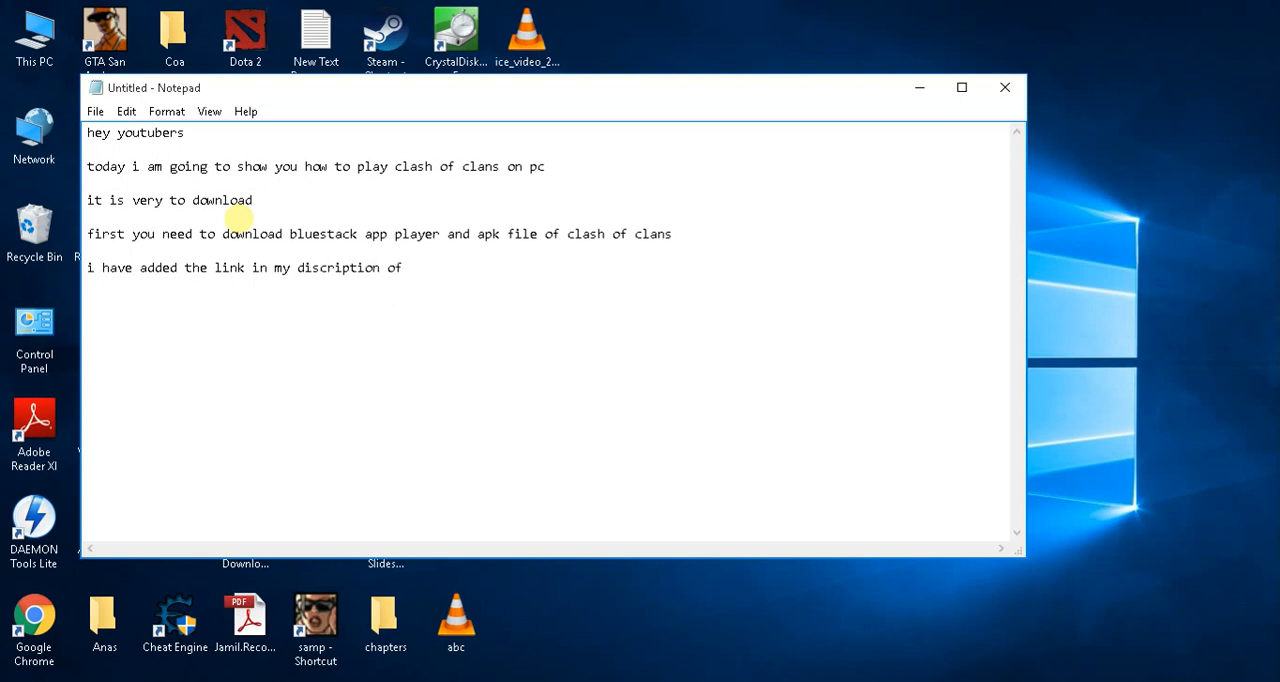
text(both)
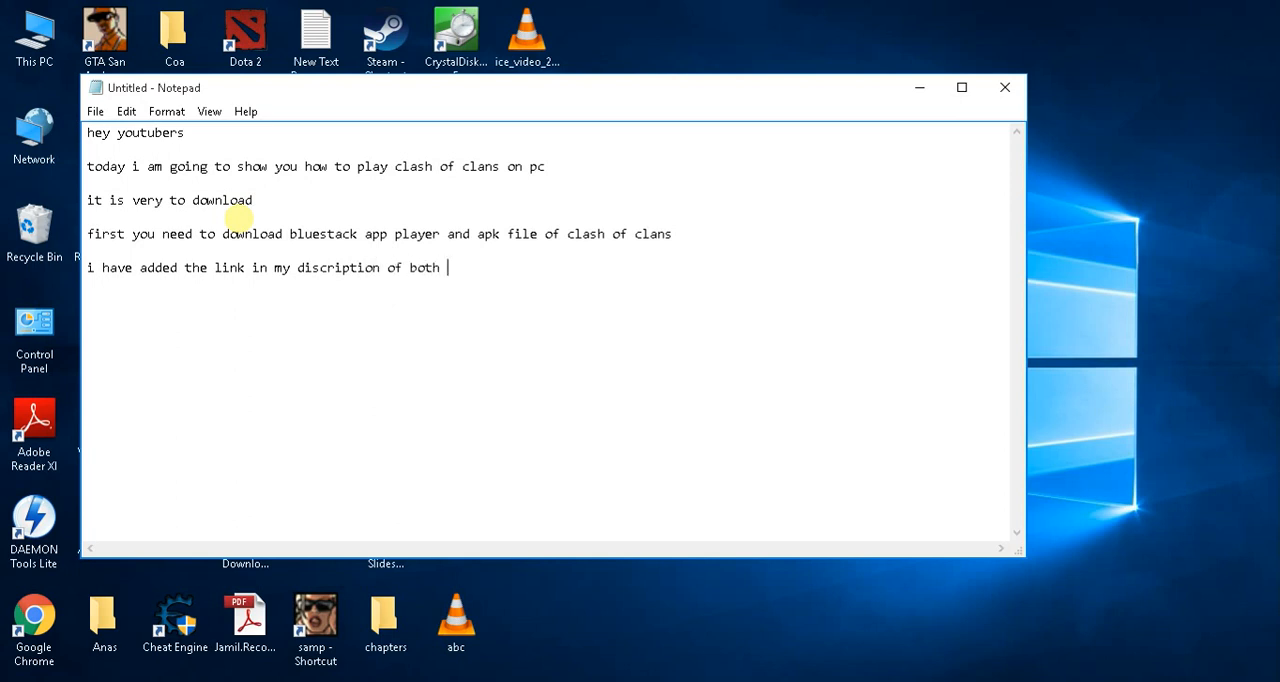
text(clash of clans apk and b)
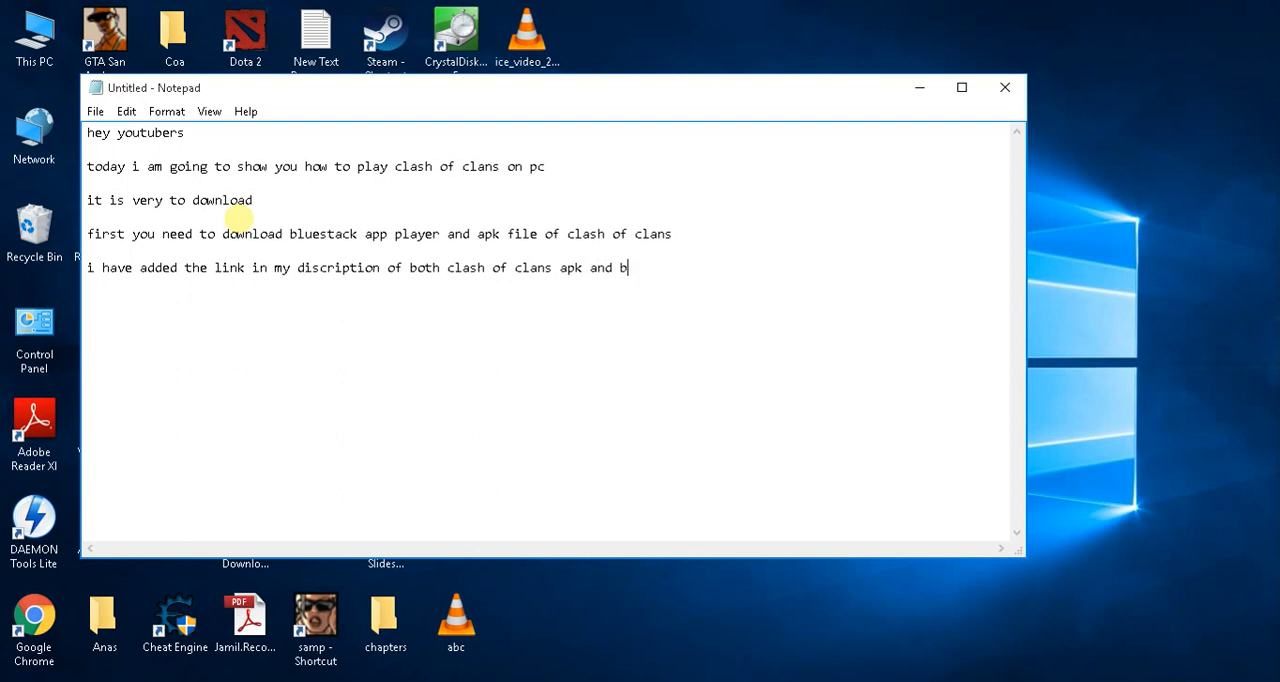
text(luestack ap)
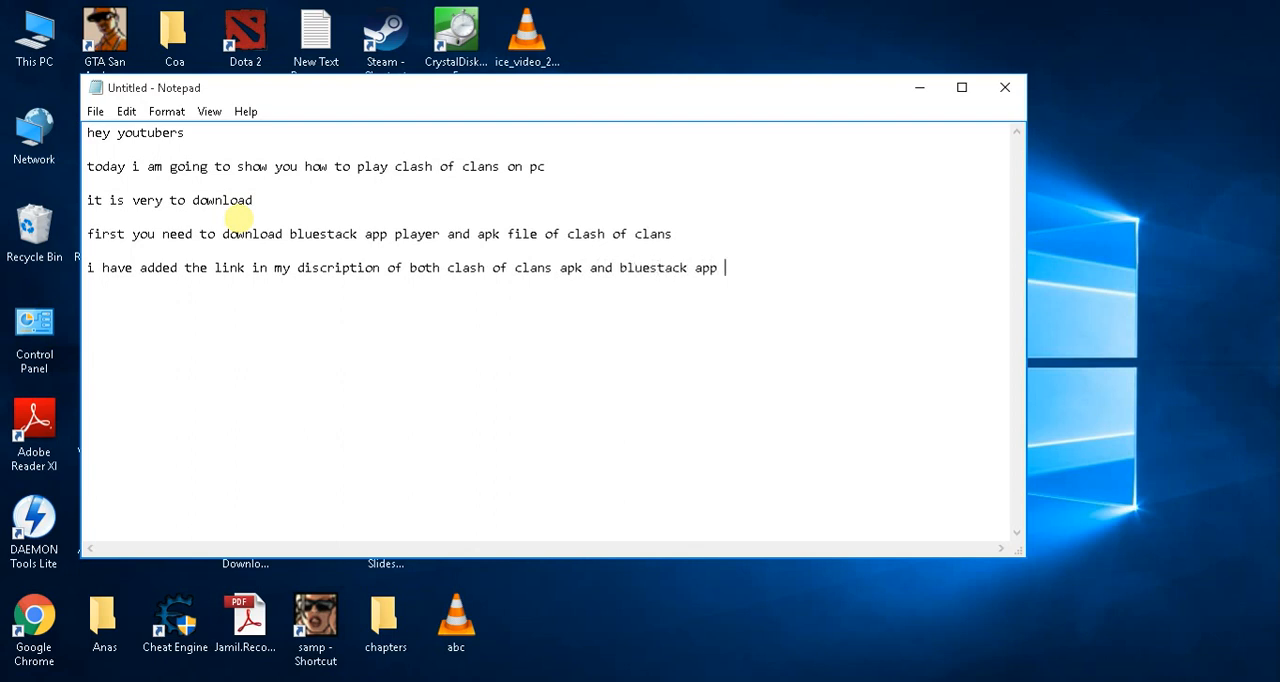
text(player)
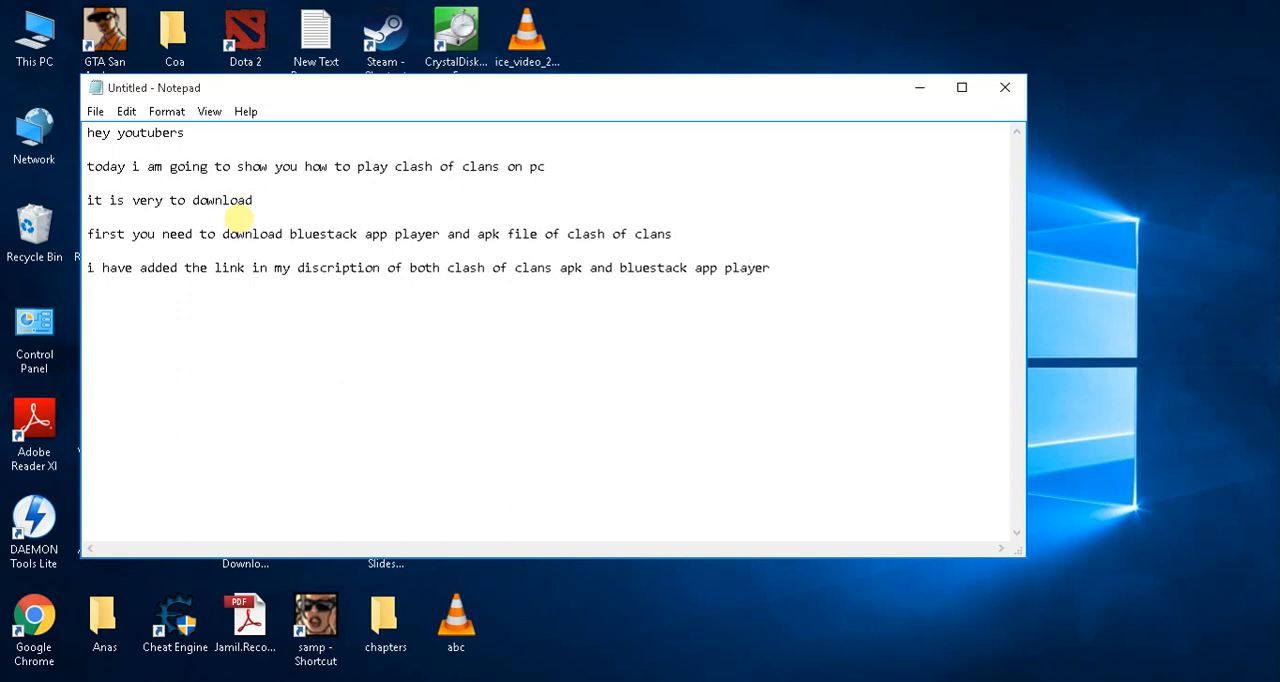
text(all you need to dow)
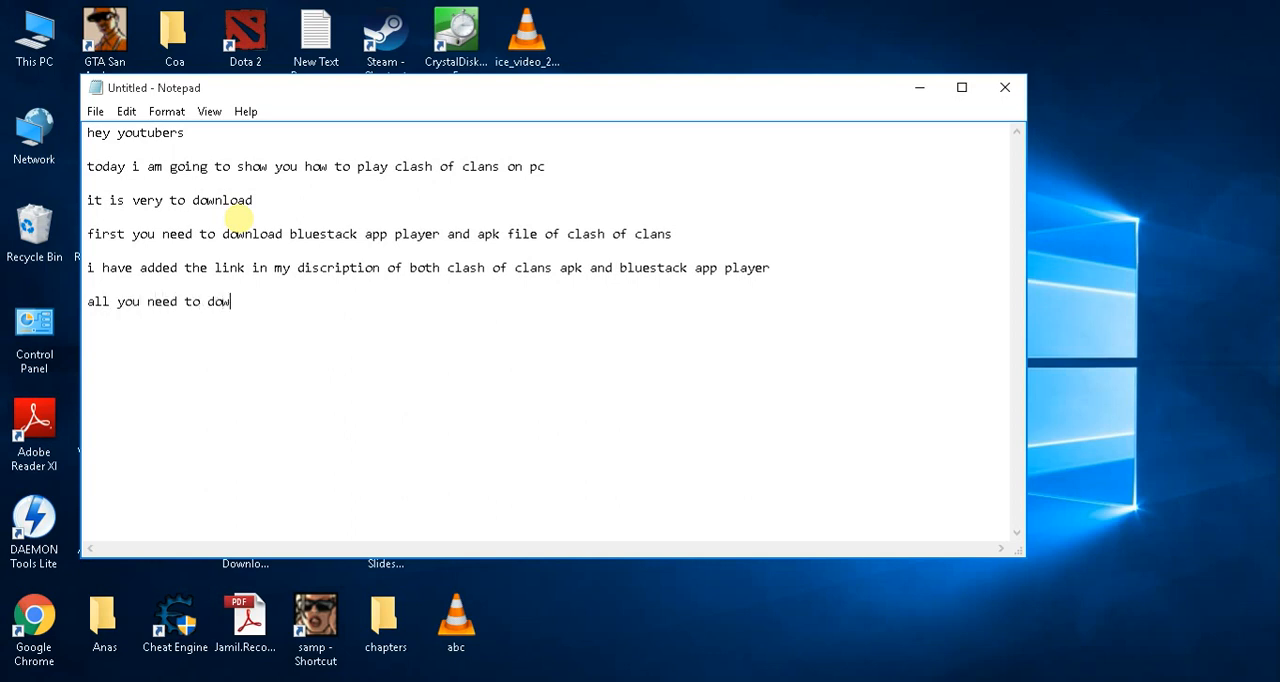
- Finish the line 'download and install BlueStacks'
text(nload and)
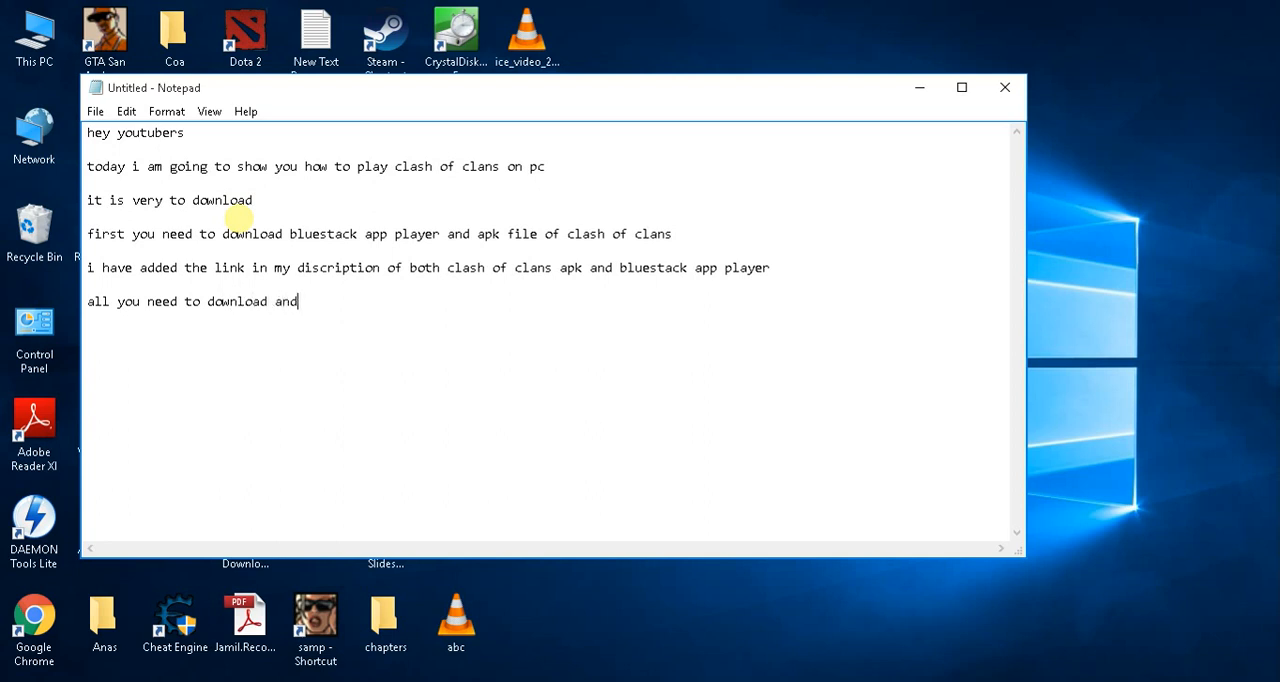
text(install)
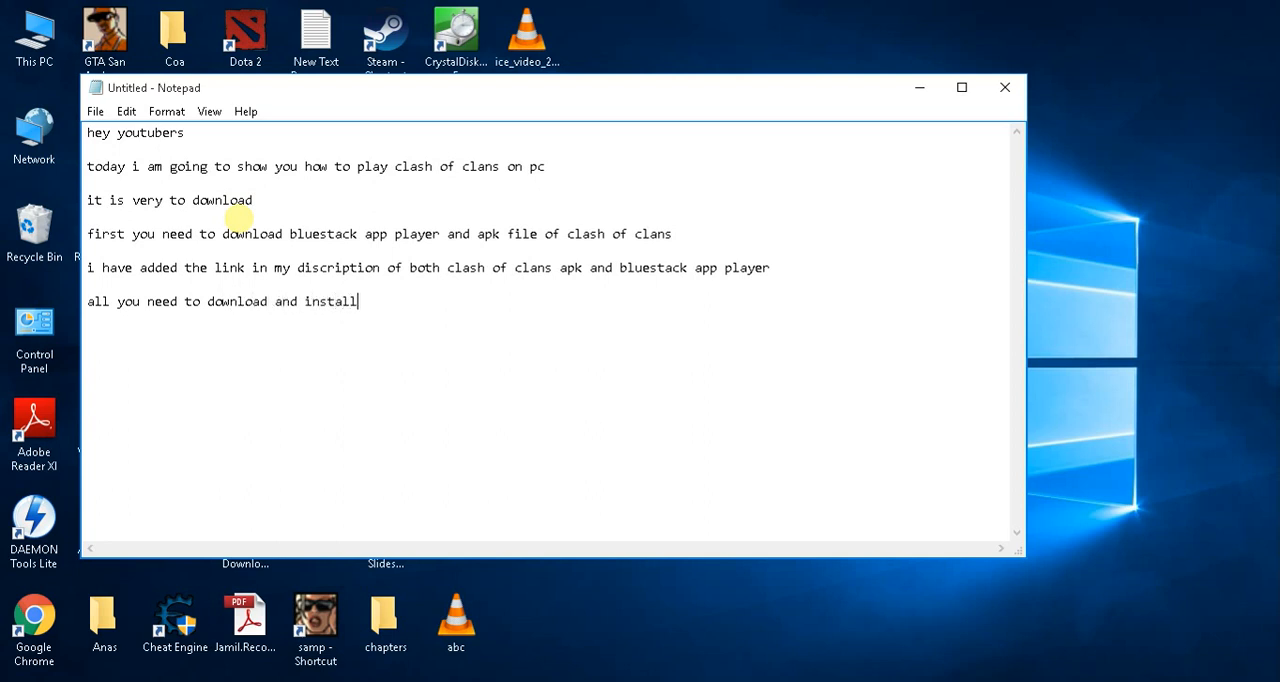
text(blue)
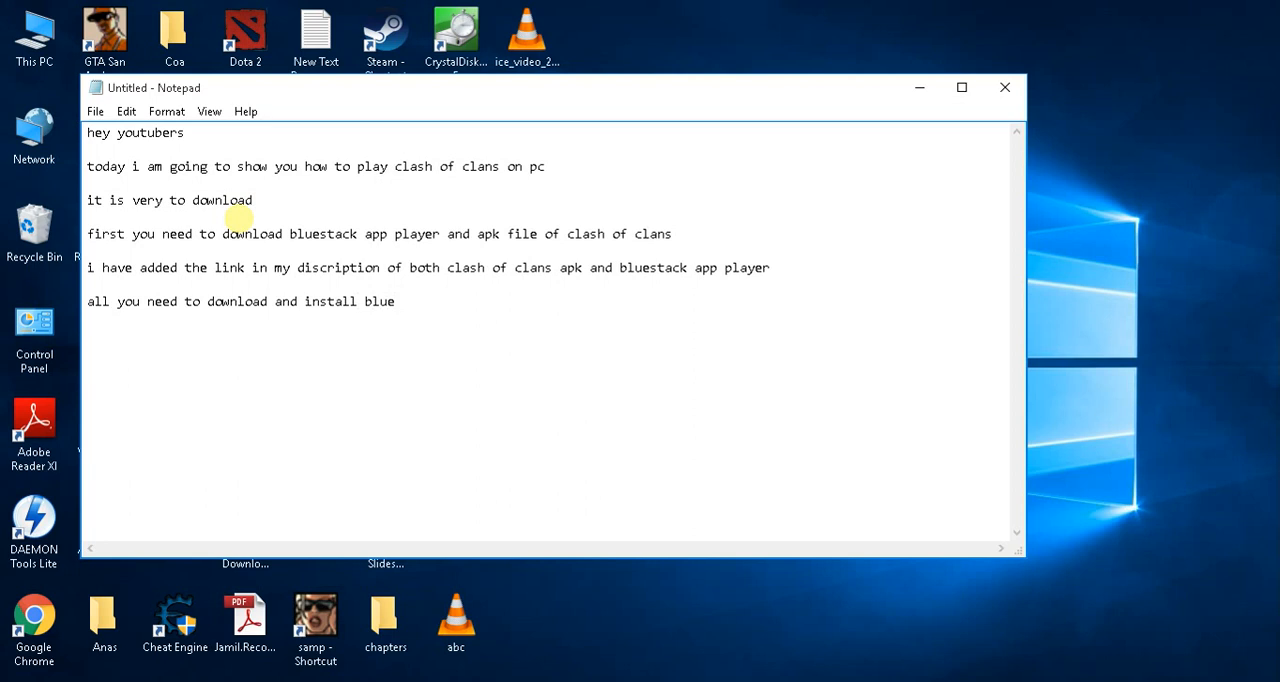
text(stack)
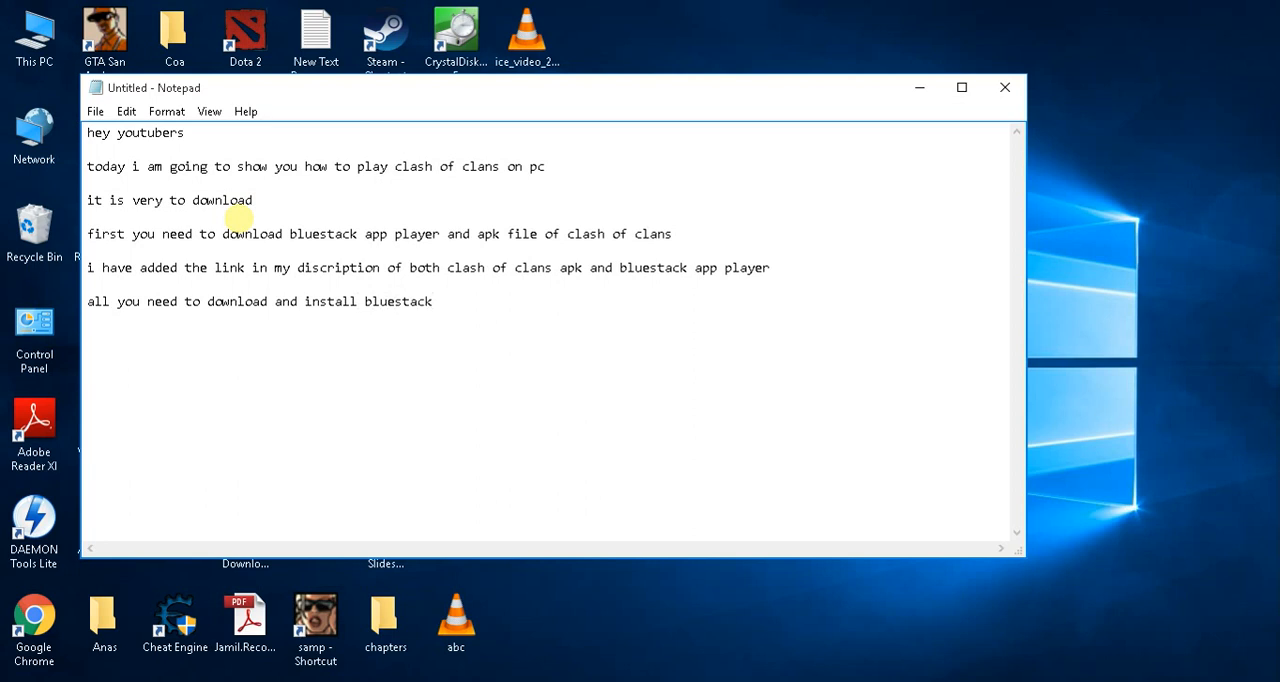
- Type 'let me show you what would it look like after installation'
text(let me)
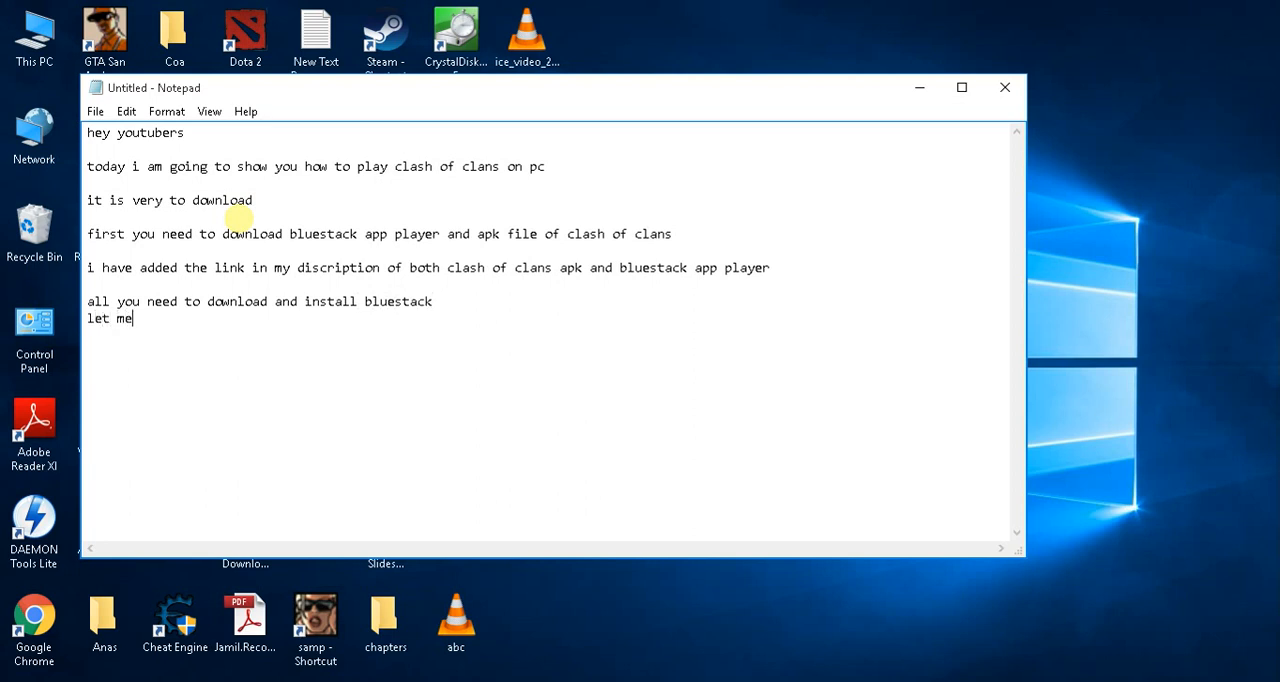
text(show you what)
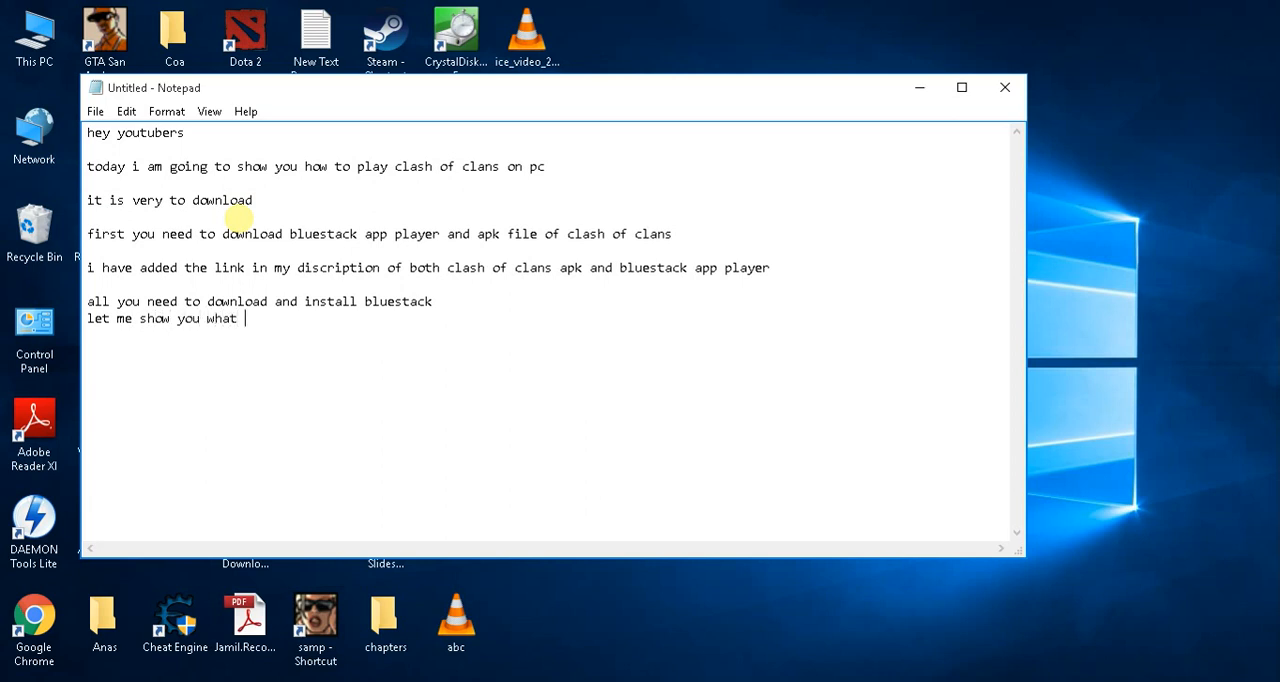
text(would it)
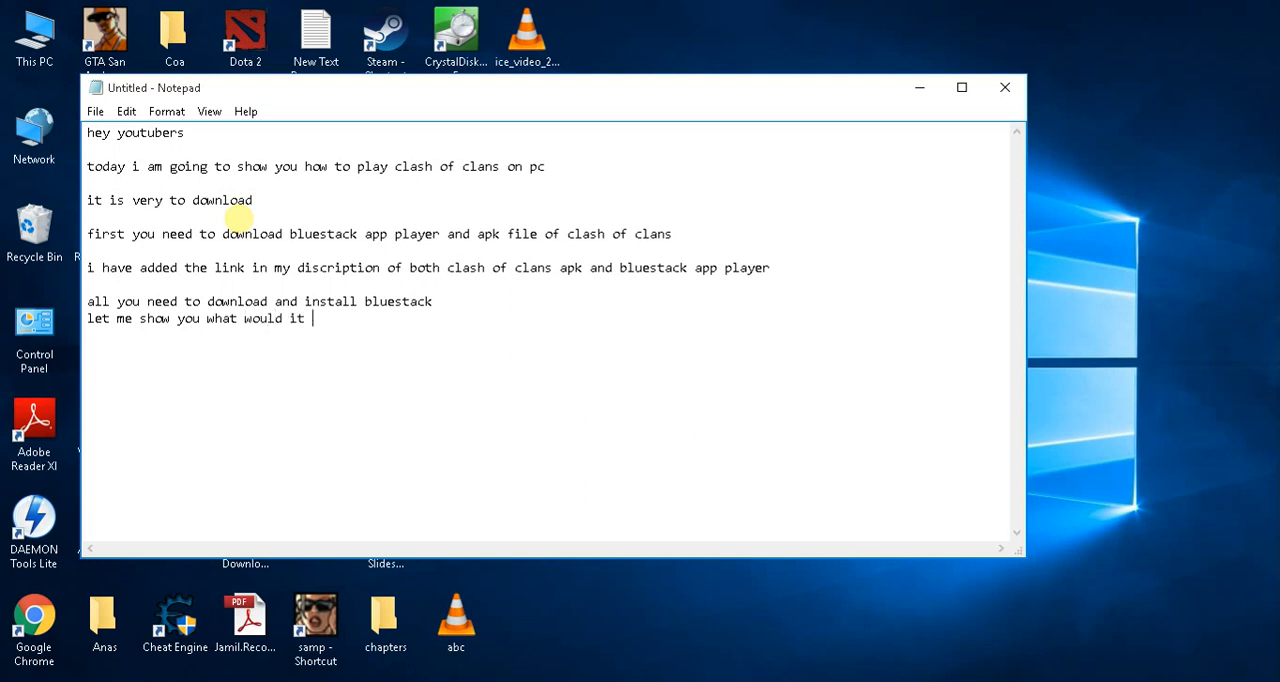
text(like after install)
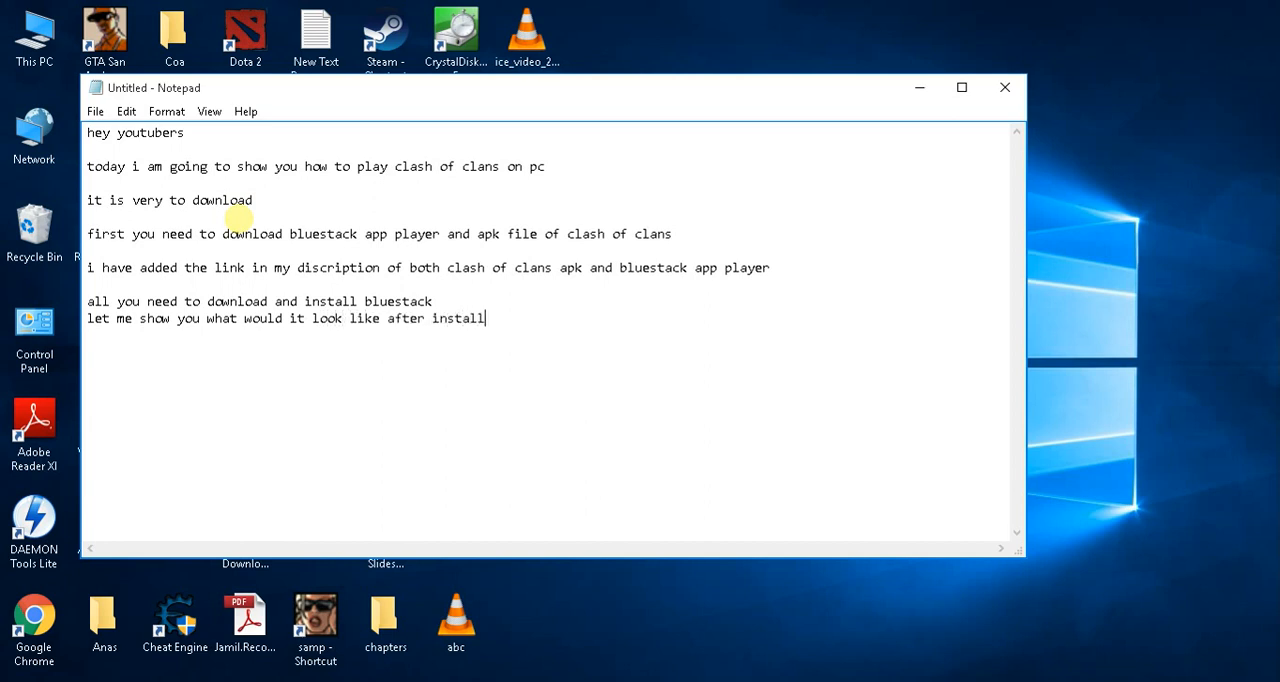
text(ation)
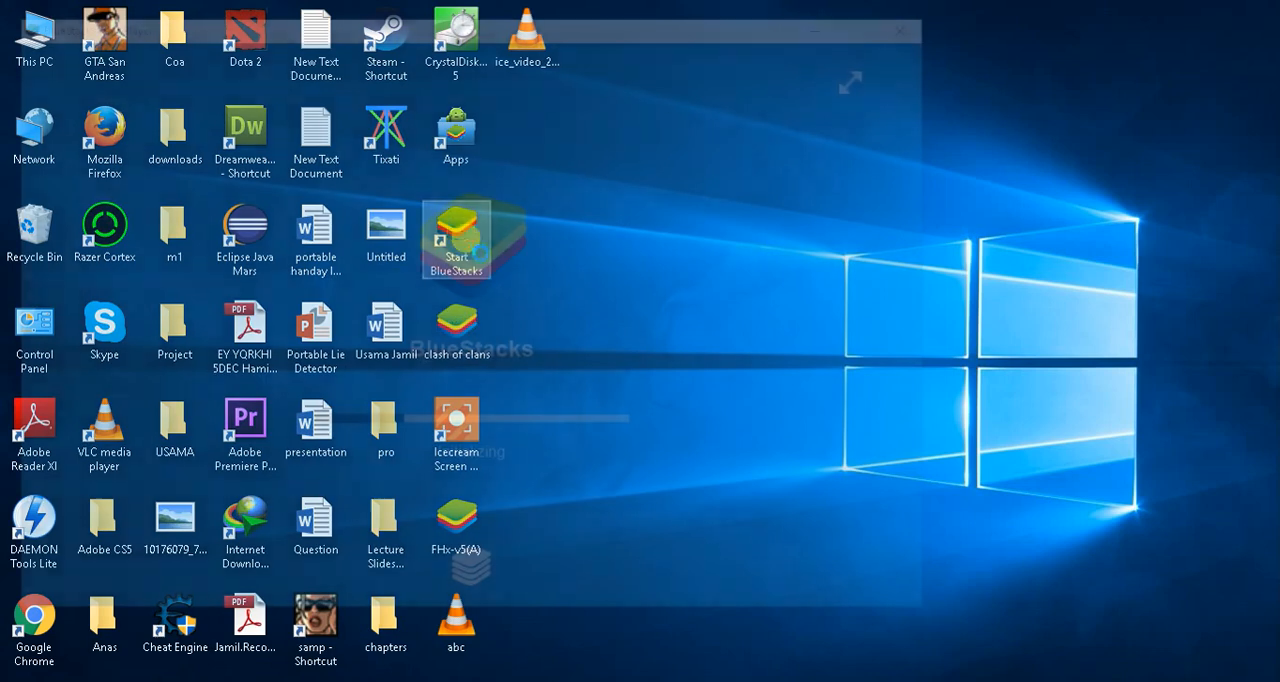
- Launch BlueStacks, decline location access with Not now, and reach its home screen
double_click(456, 230)
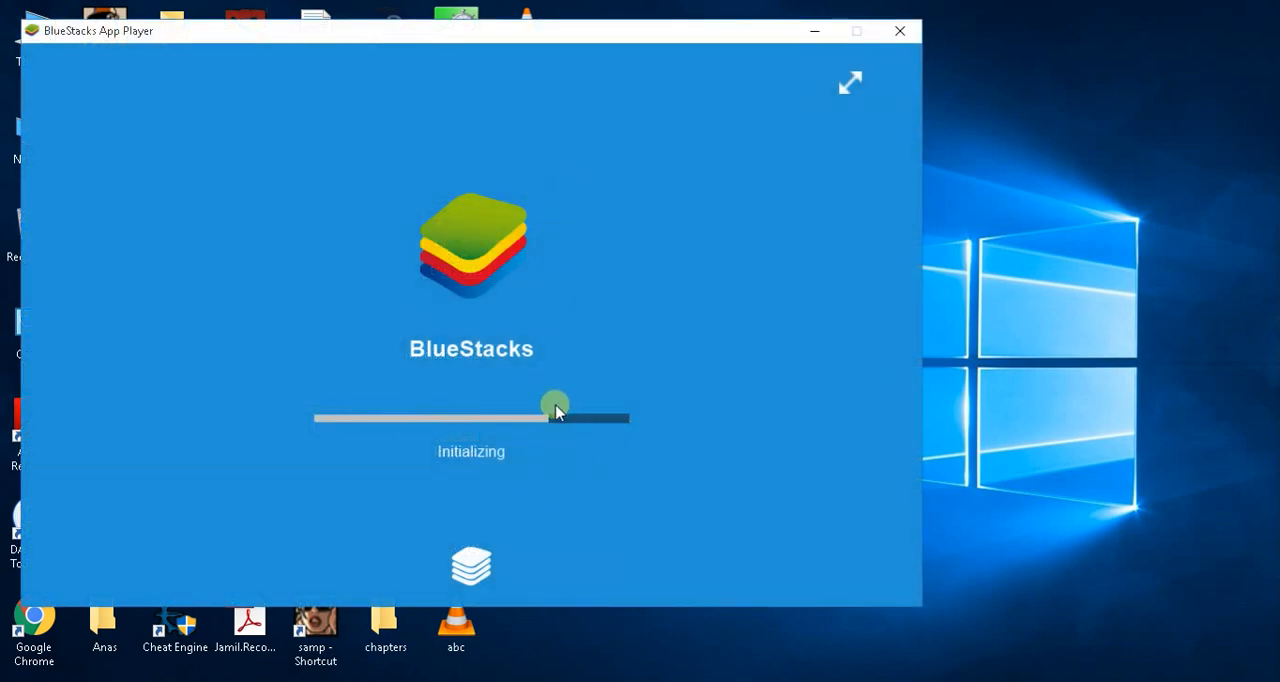
mouse_move(606, 338)
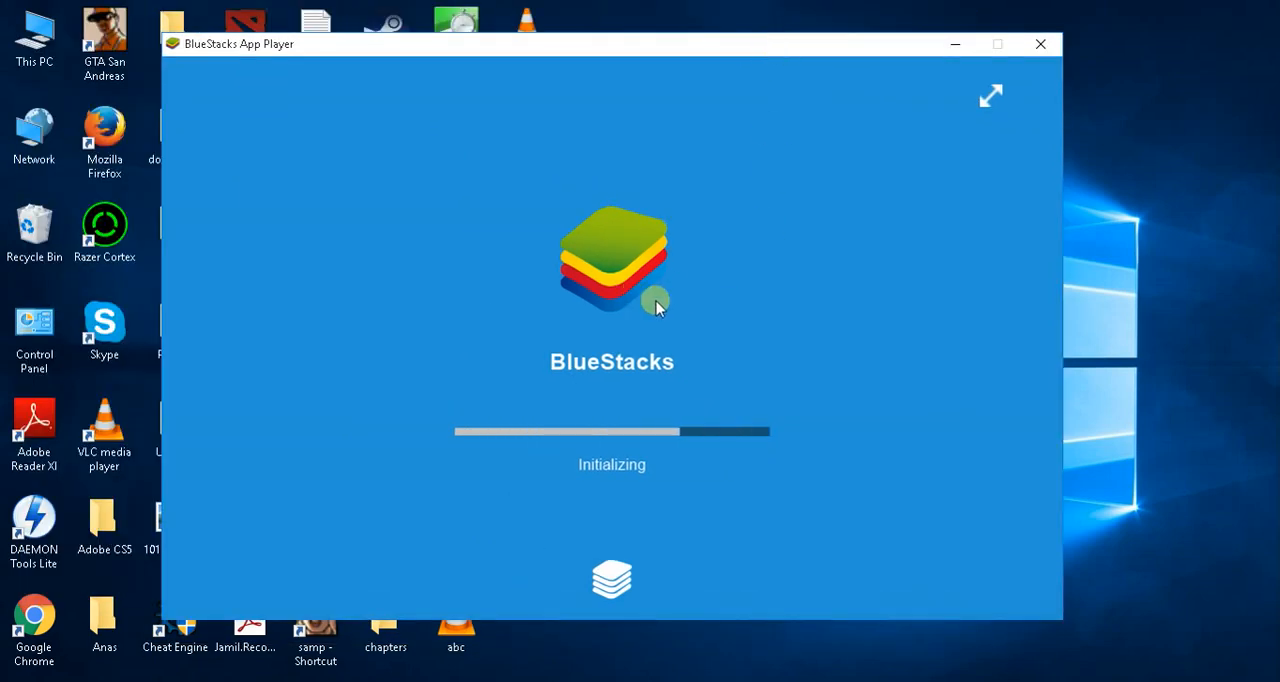
mouse_move(671, 299)
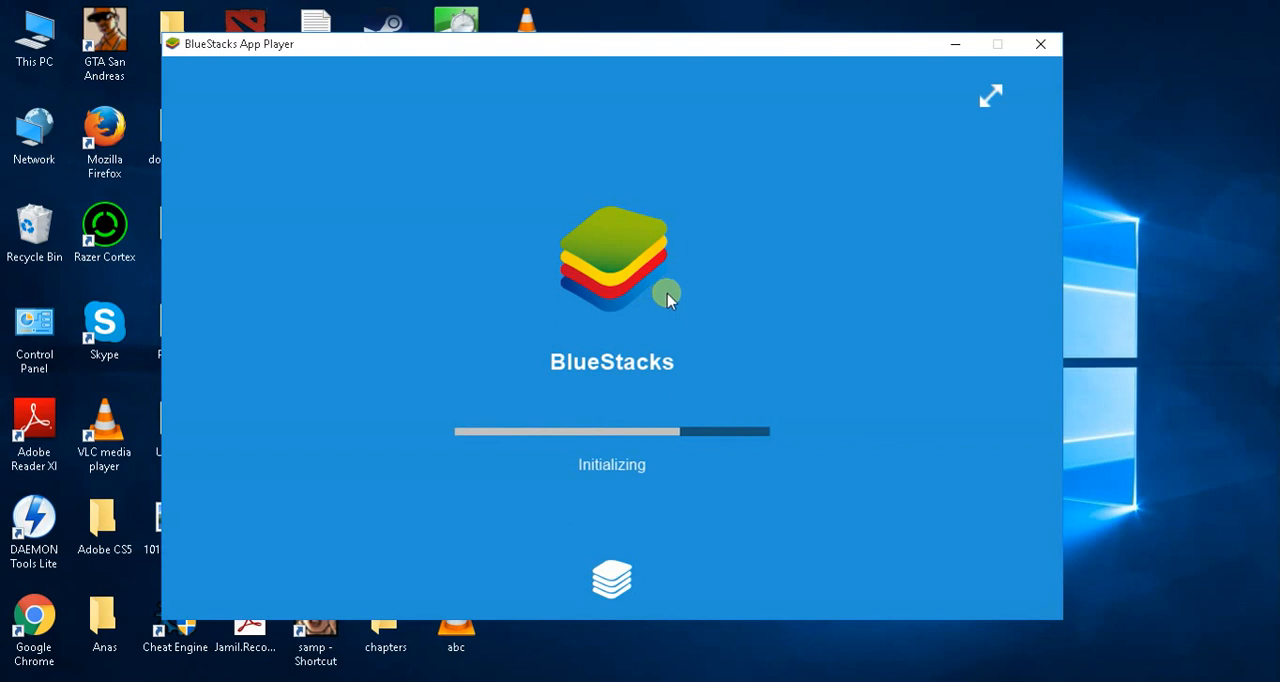
mouse_move(649, 313)
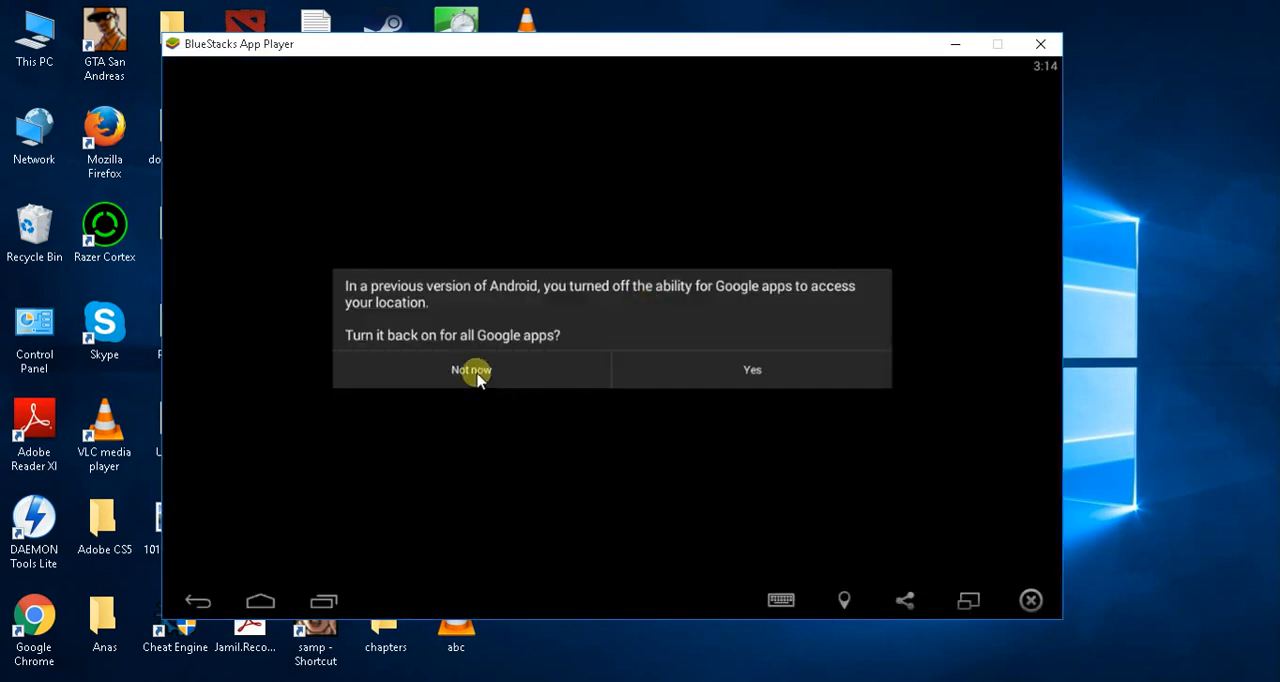
click(471, 370)
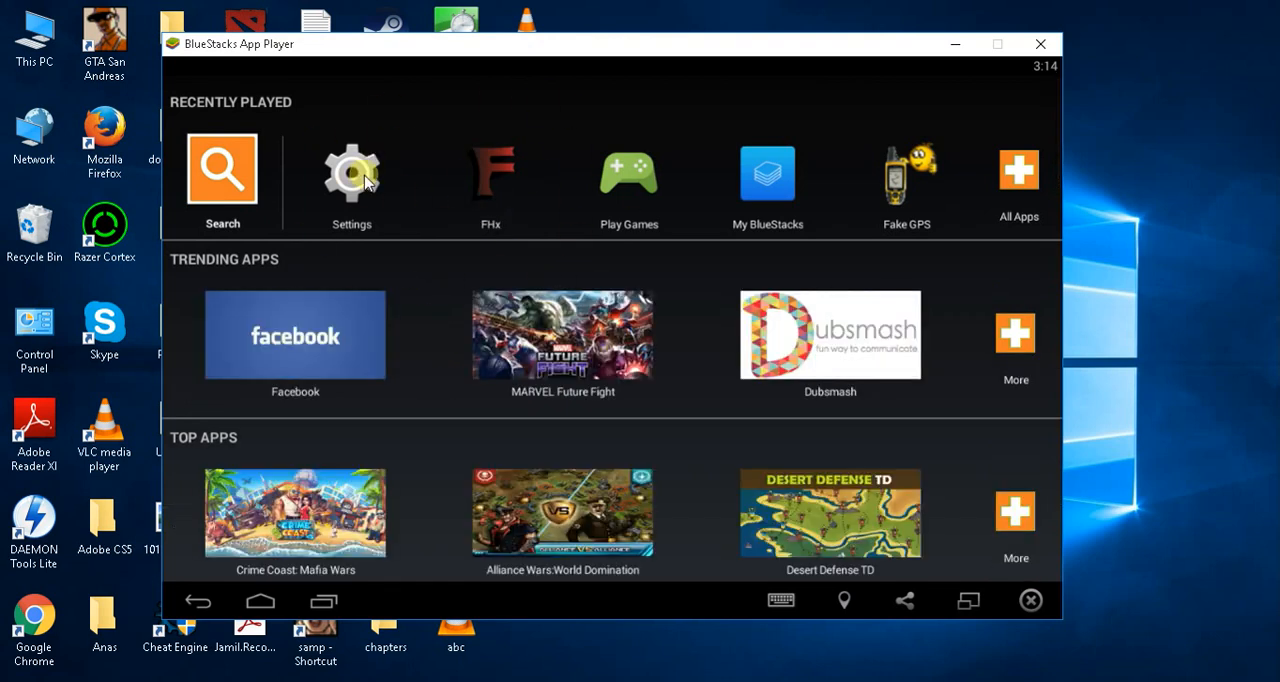
click(351, 170)
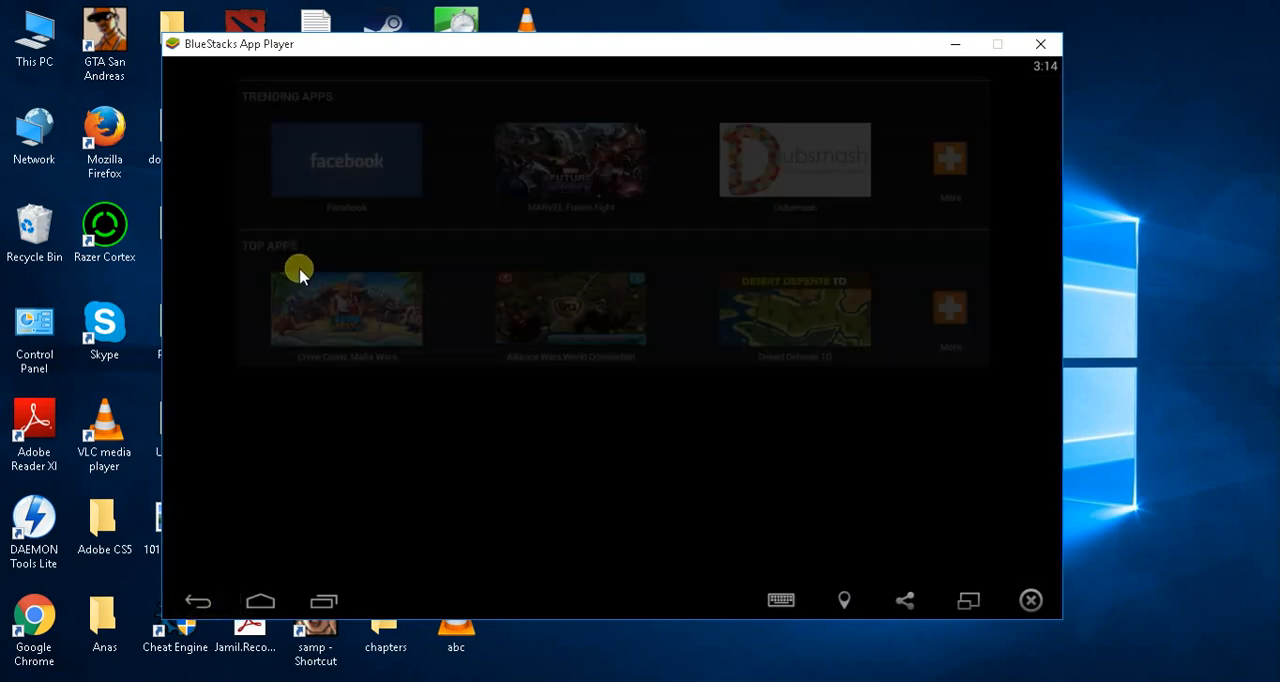
click(1040, 44)
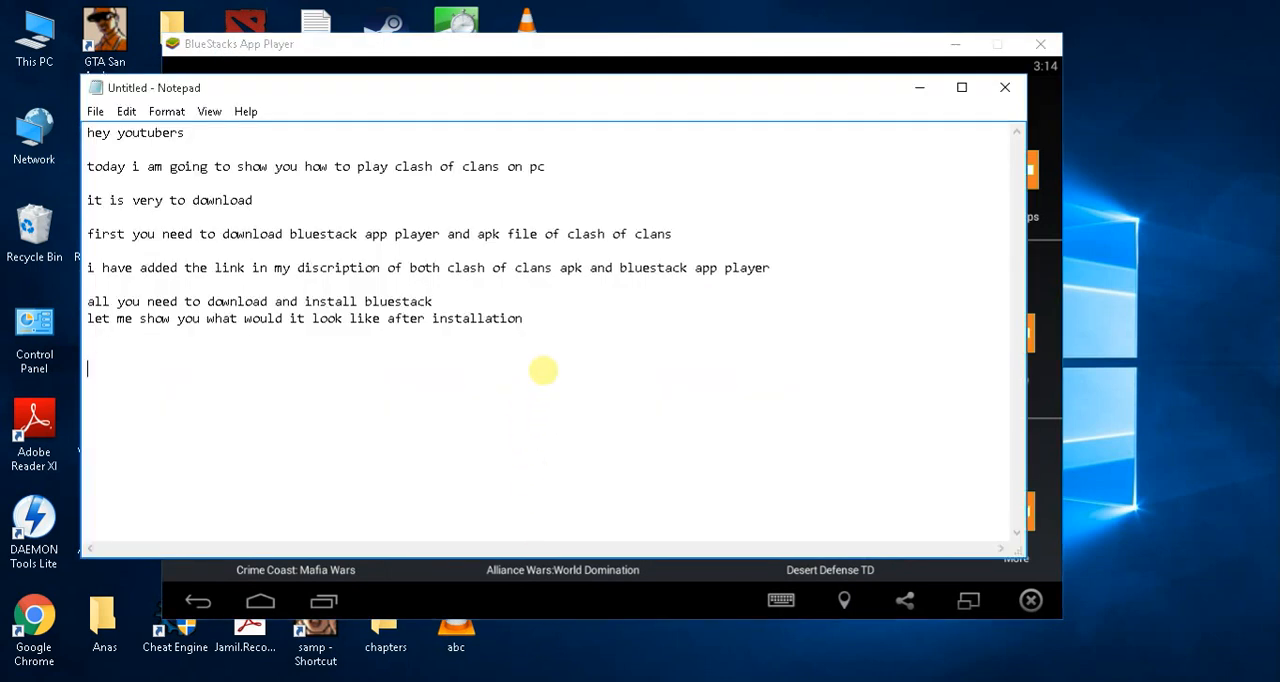
- Type that after installing you drag the Clash of Clans file into BlueStacks
text(so afte)
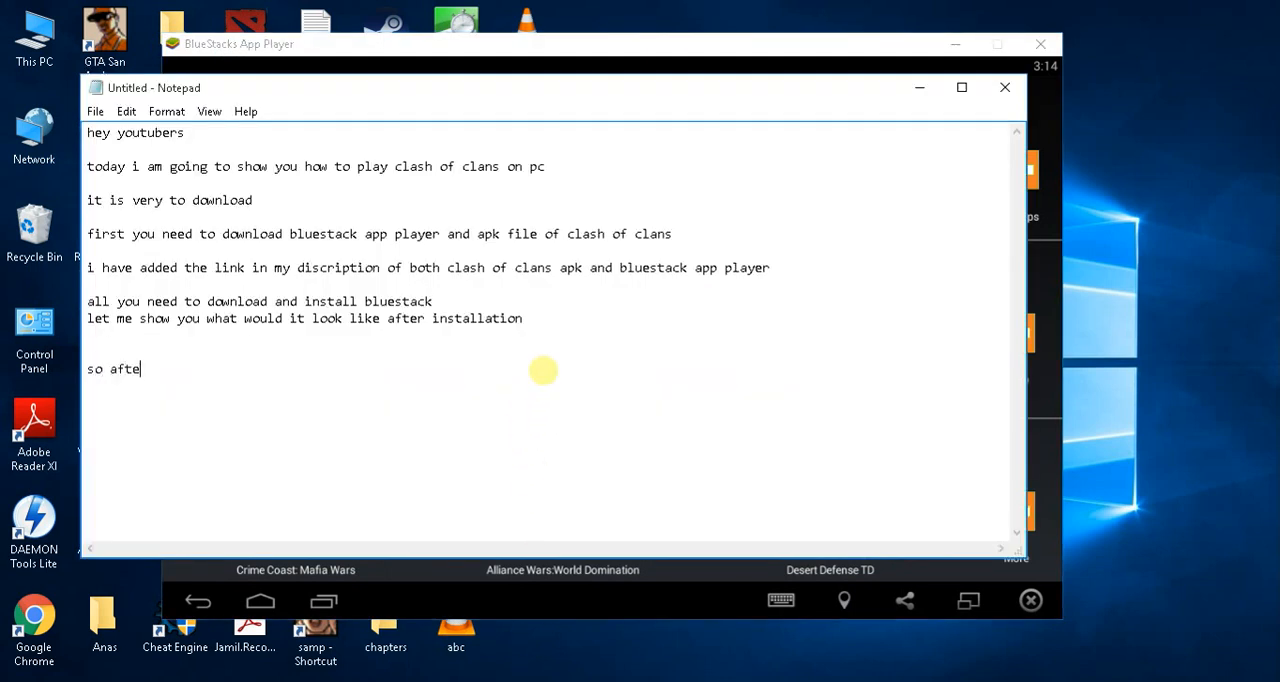
text(r installation you)
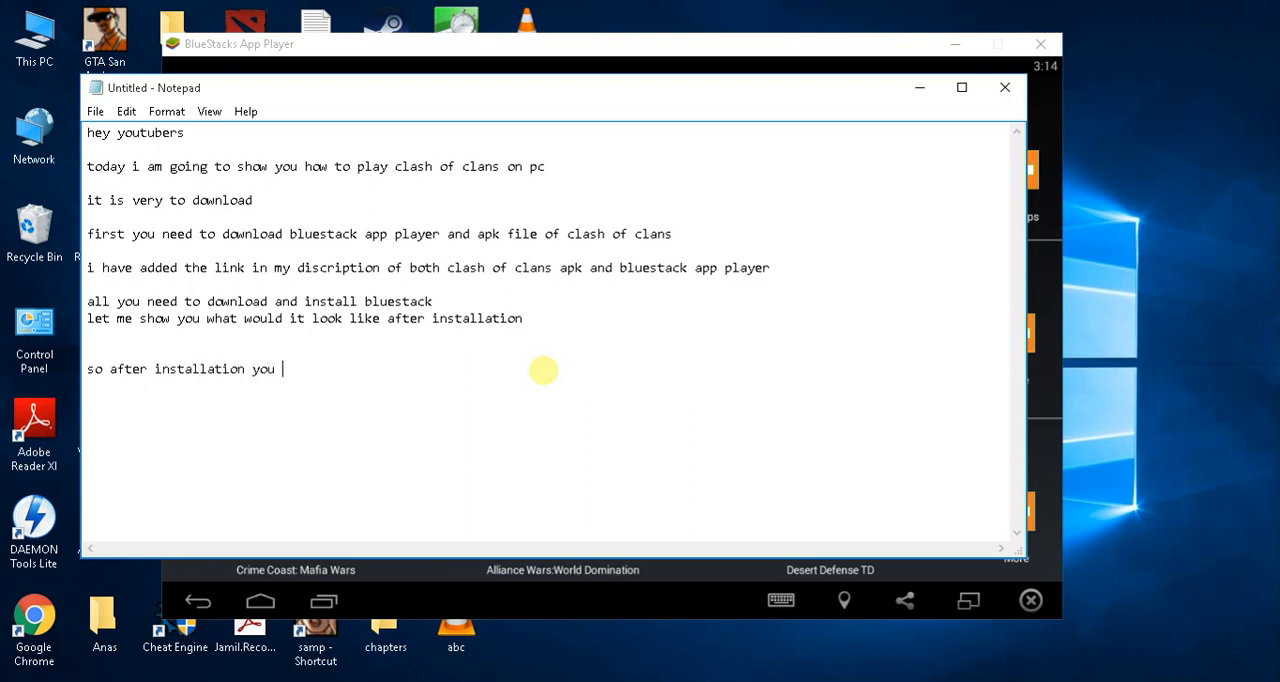
text(need to drag the apk)
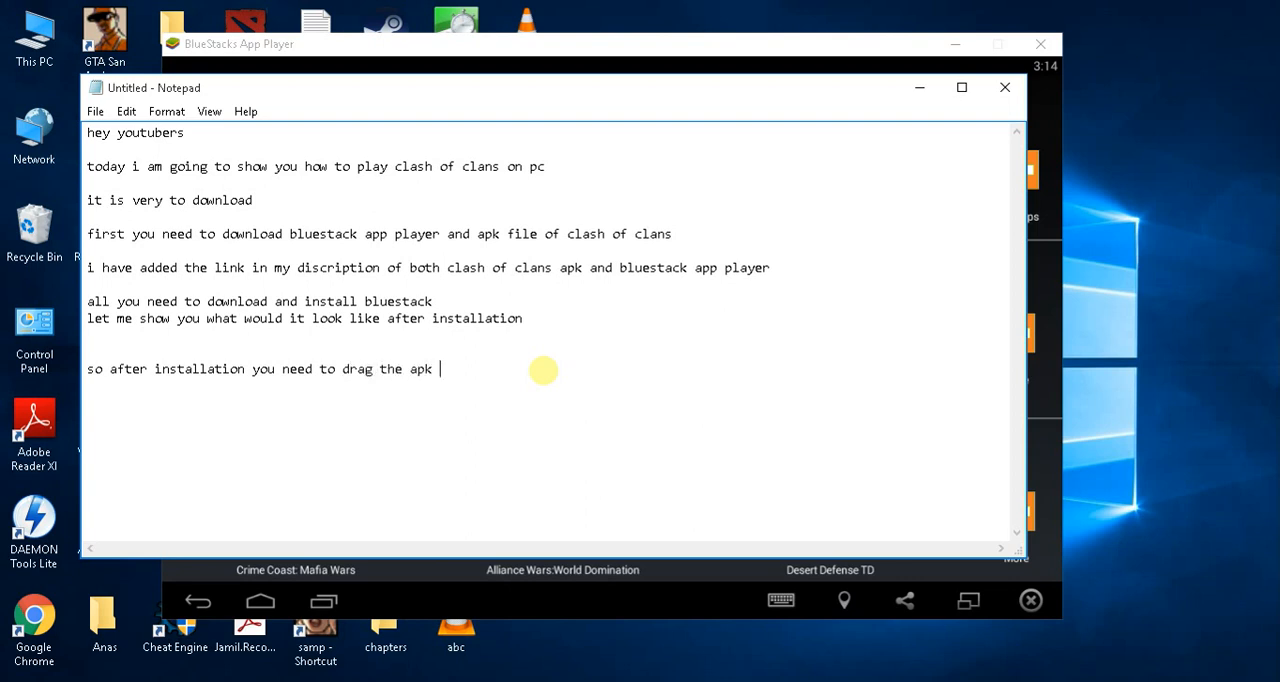
text(file of ca)
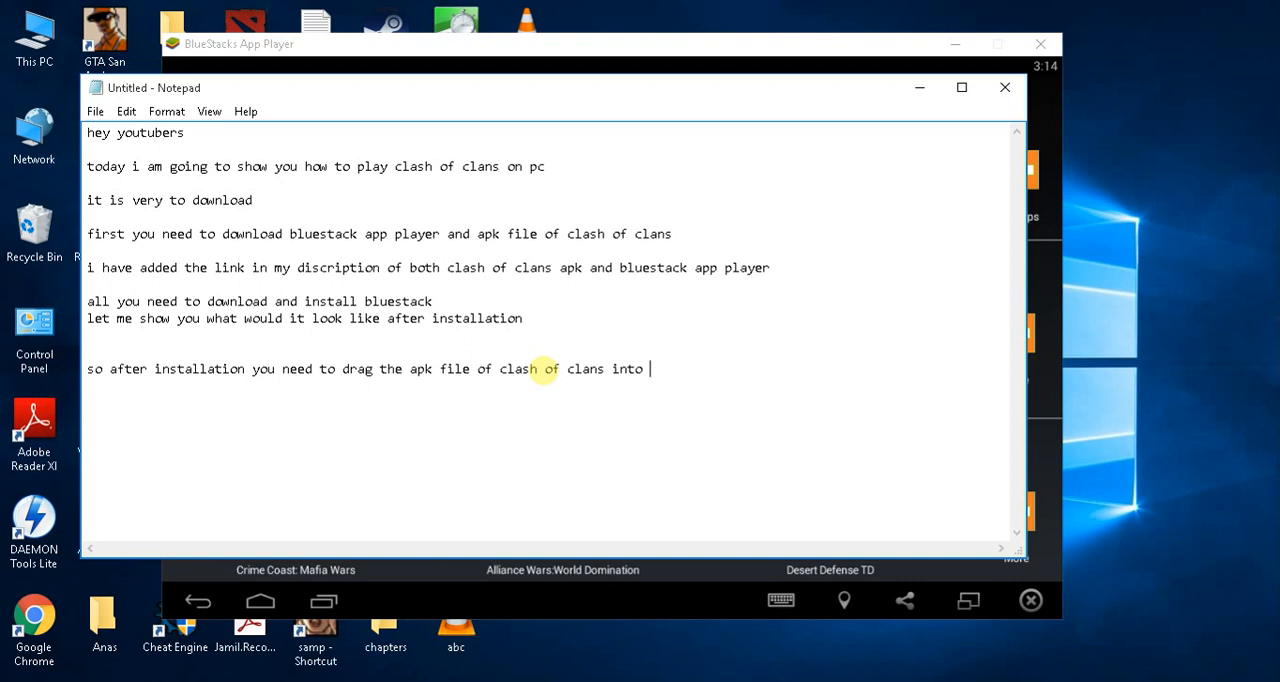
text(bluesta)
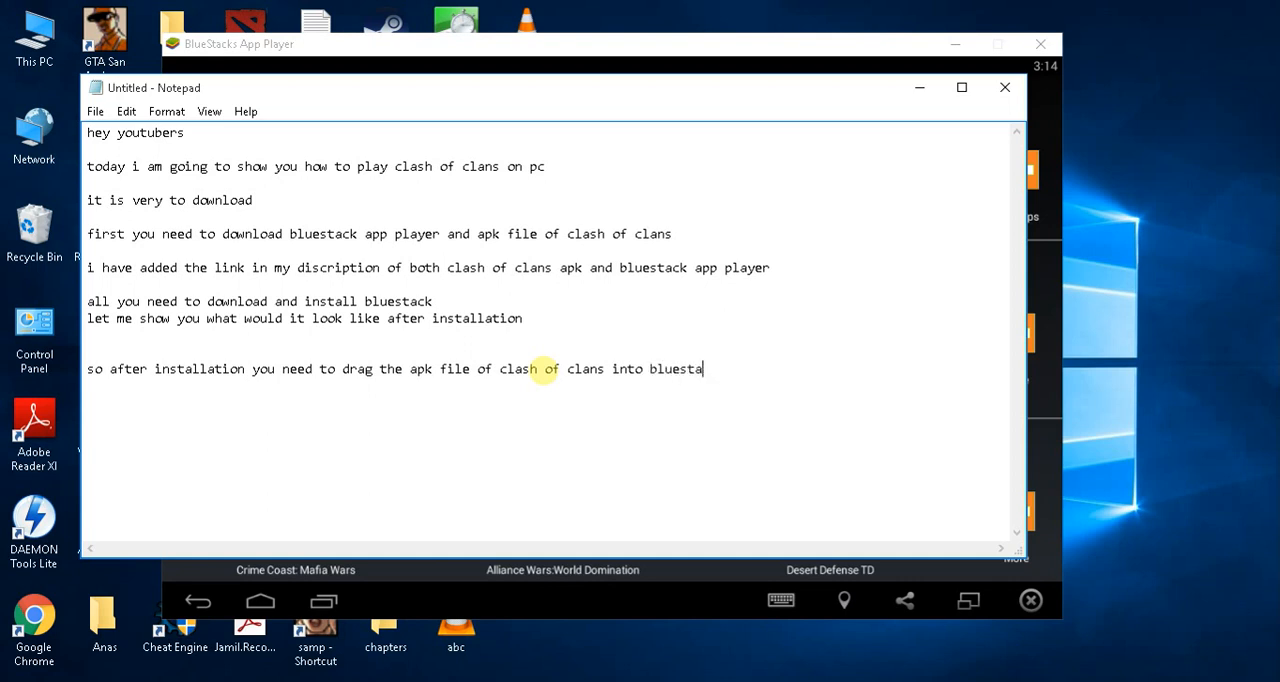
text(ck li)
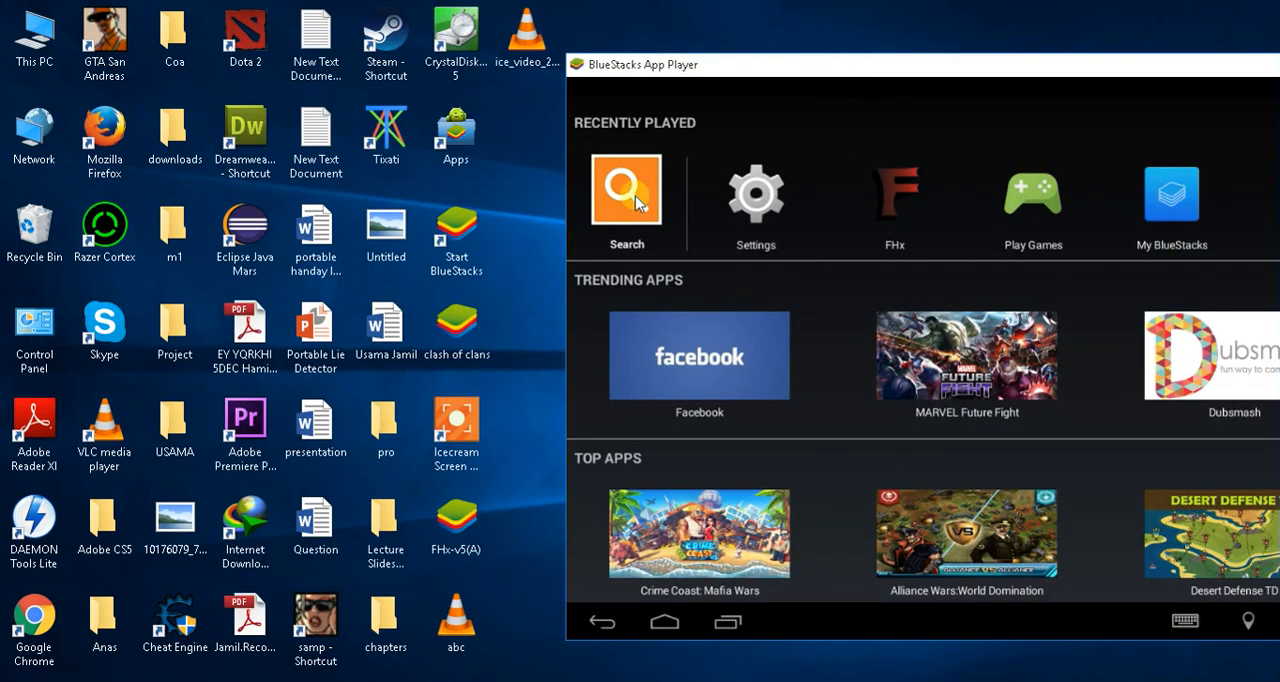
mouse_move(820, 386)
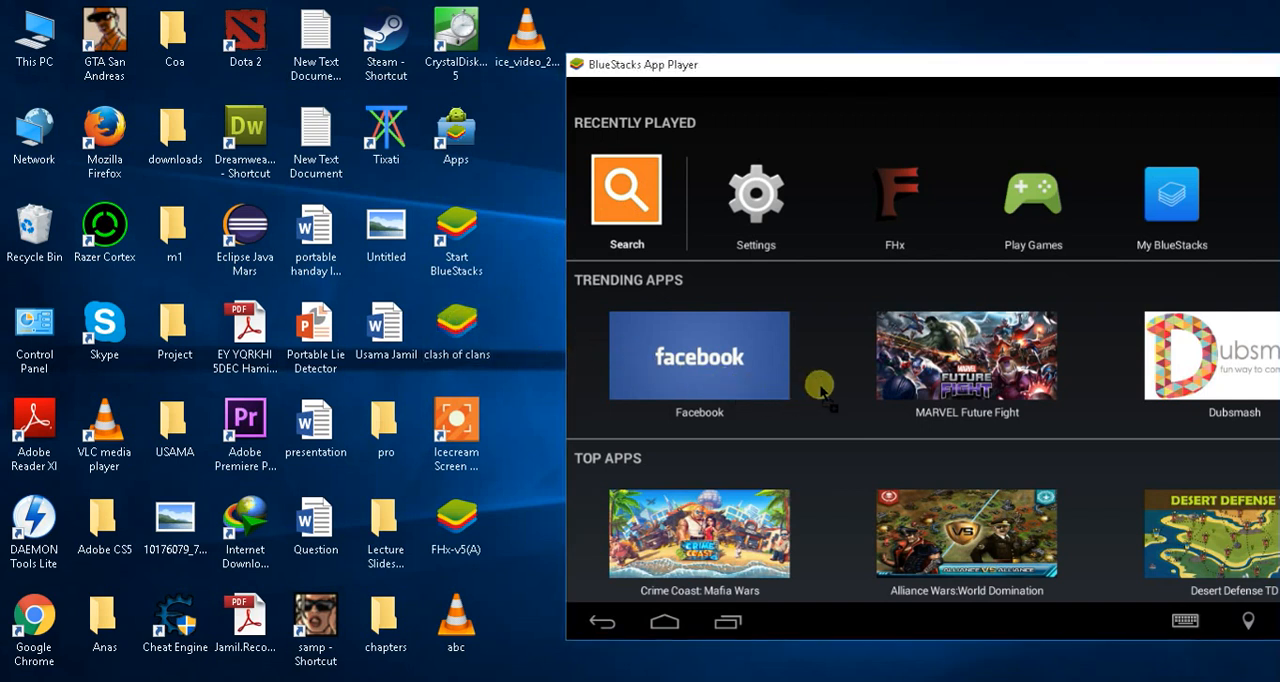
- Install the Clash of Clans APK in BlueStacks and launch the game
click(699, 355)
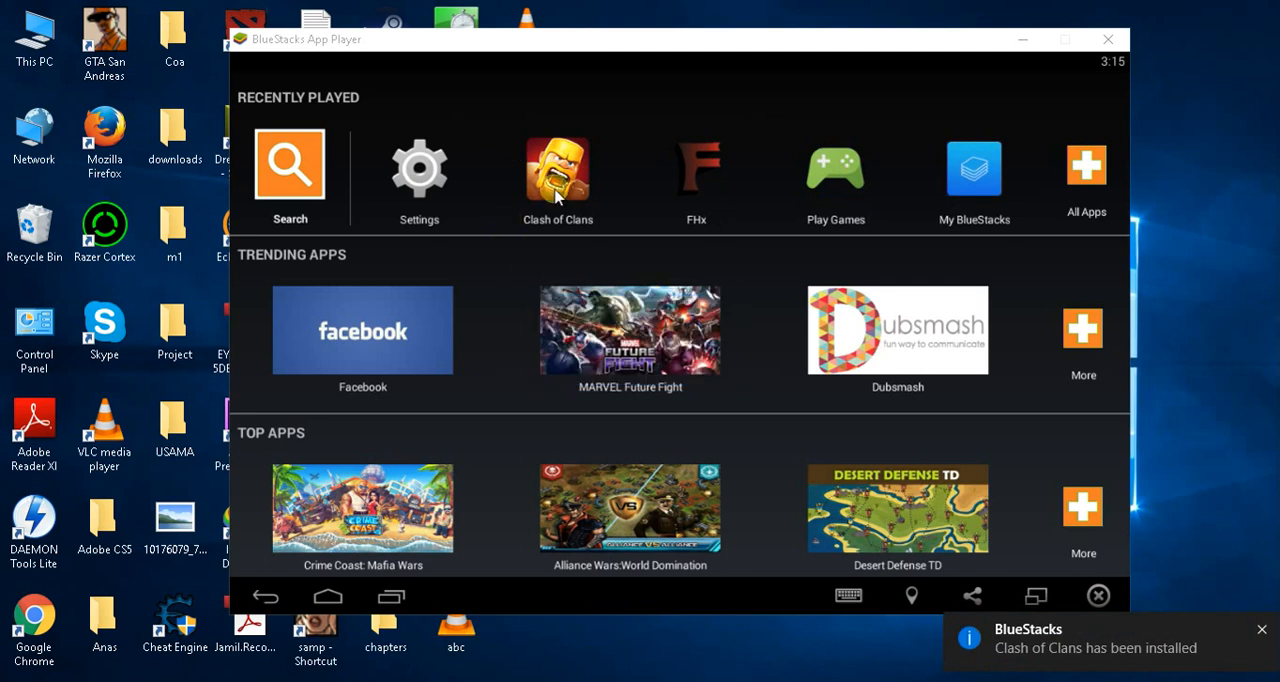
mouse_move(579, 173)
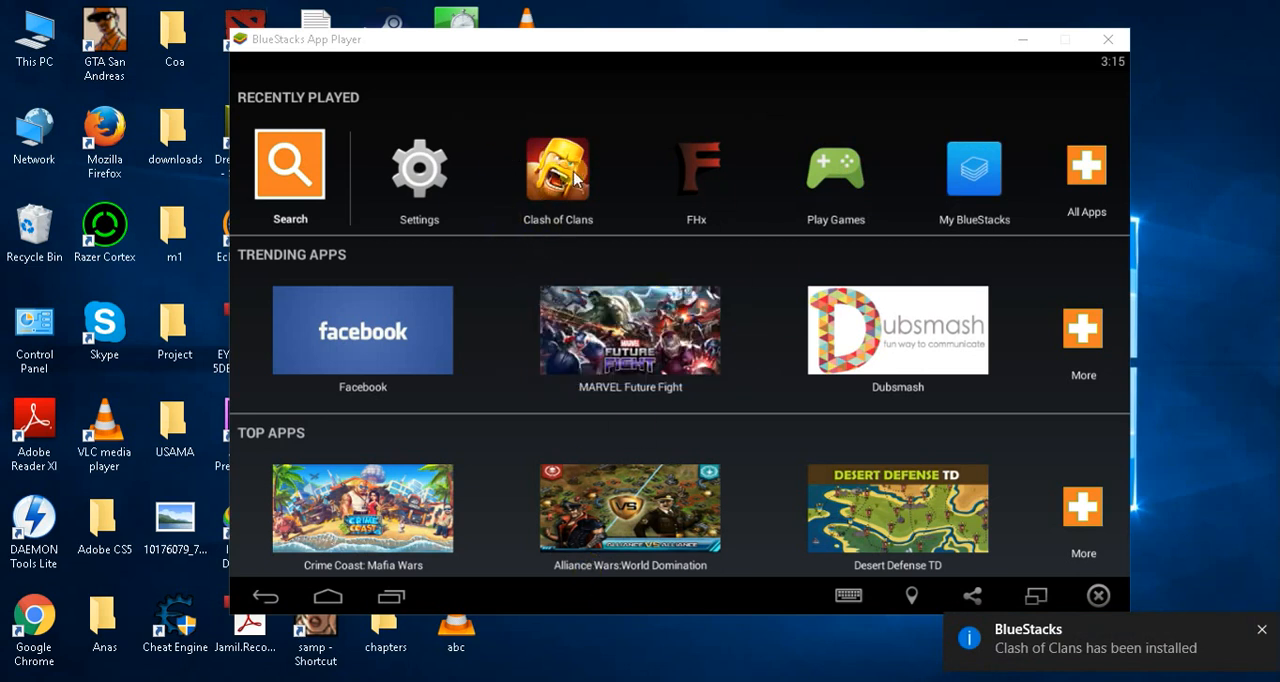
click(557, 167)
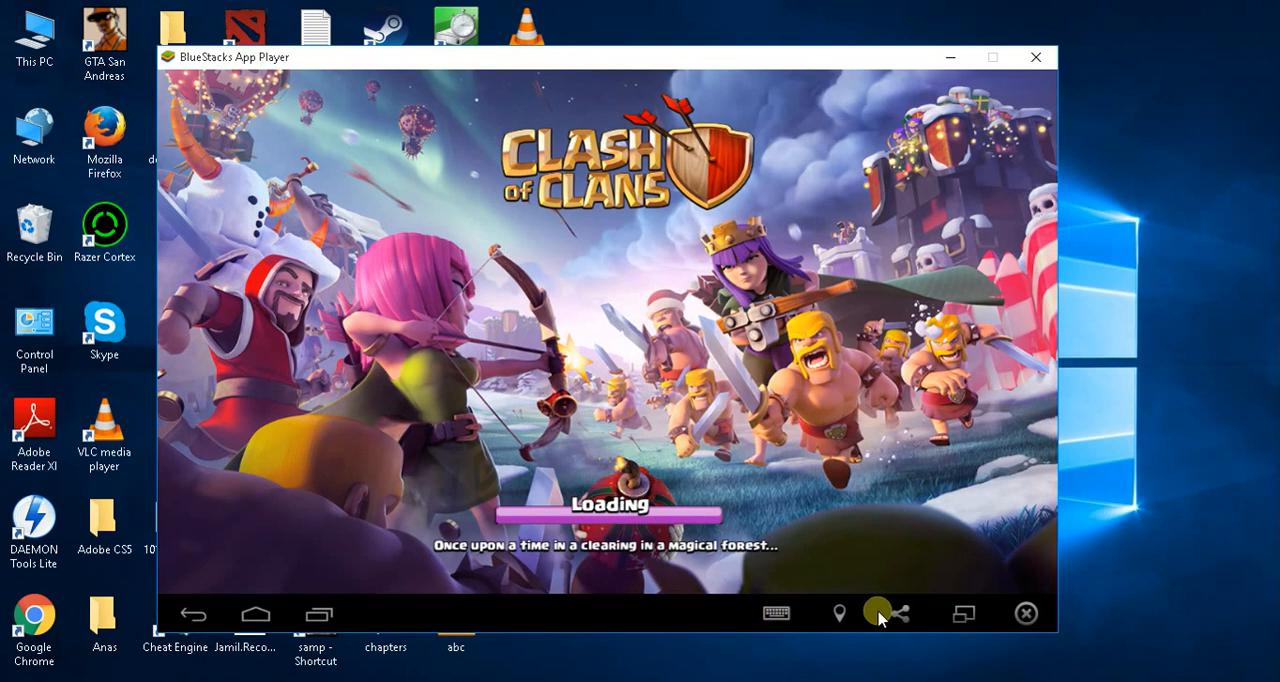
mouse_move(632, 460)
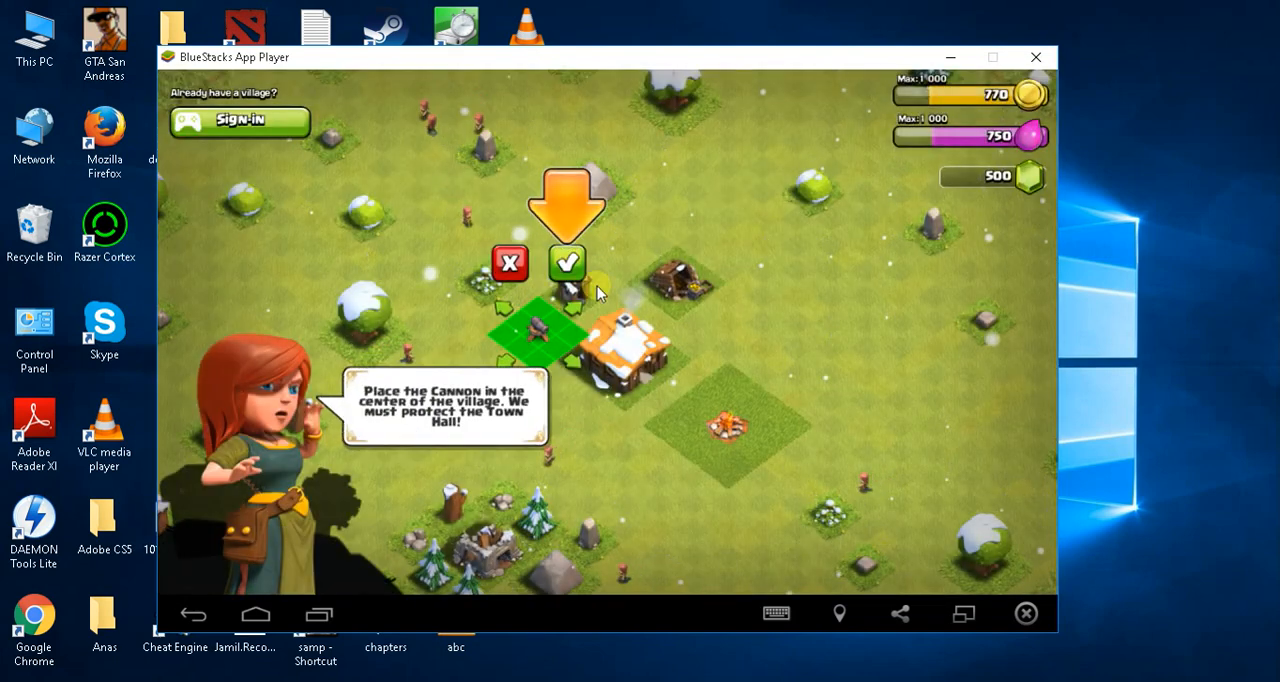
- Confirm placing the Cannon, accept the goblin attack with 'Bring it on!', and return to Notepad
click(568, 262)
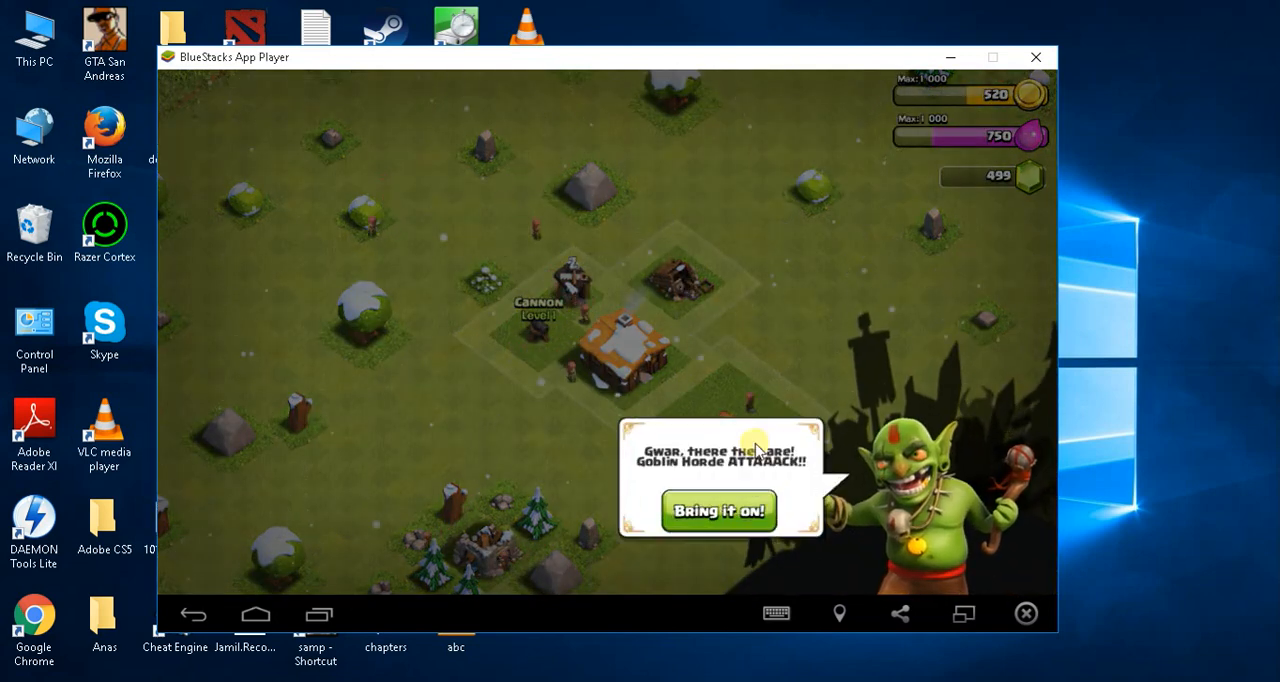
click(713, 508)
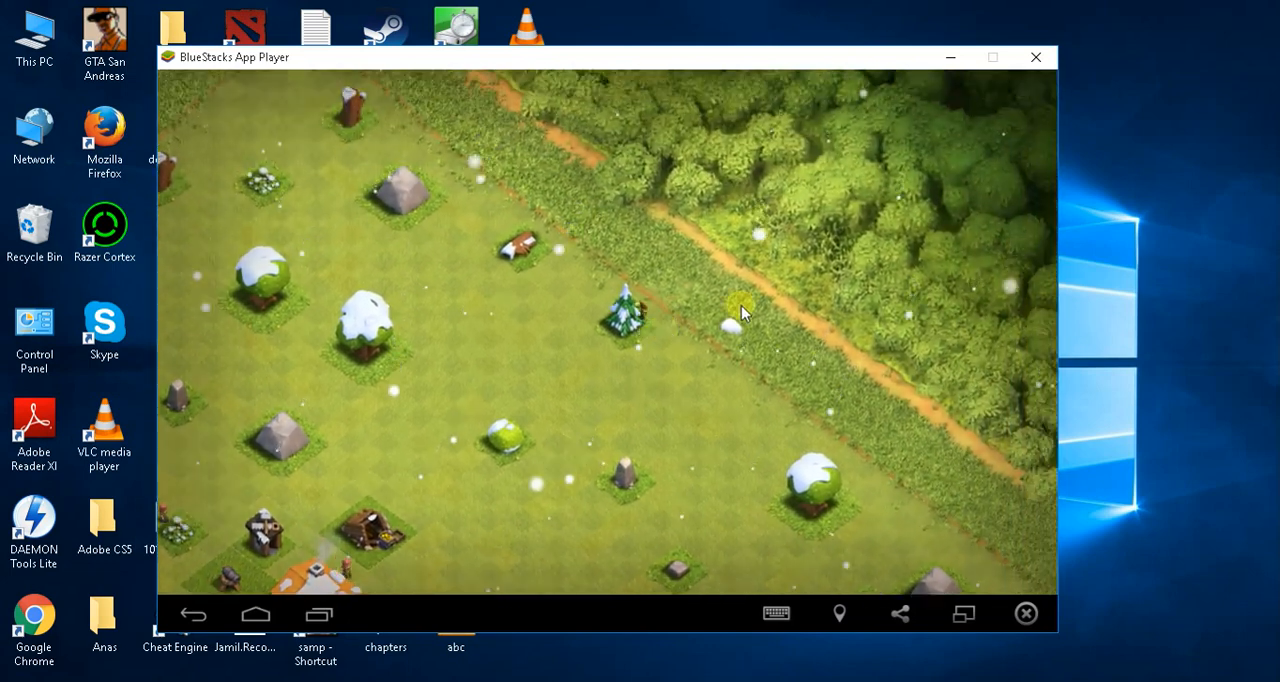
click(1035, 56)
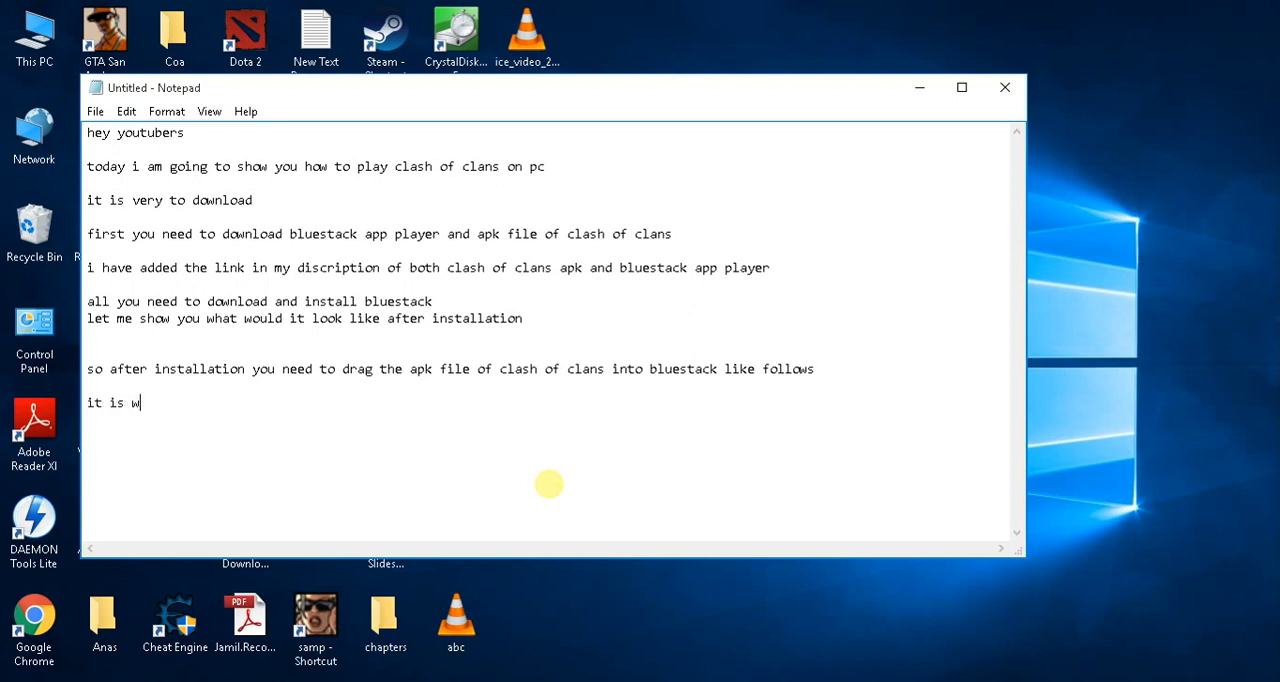
- Type closing lines: working very fine, hope it works for you, thanks for watching, :D
text(rk)
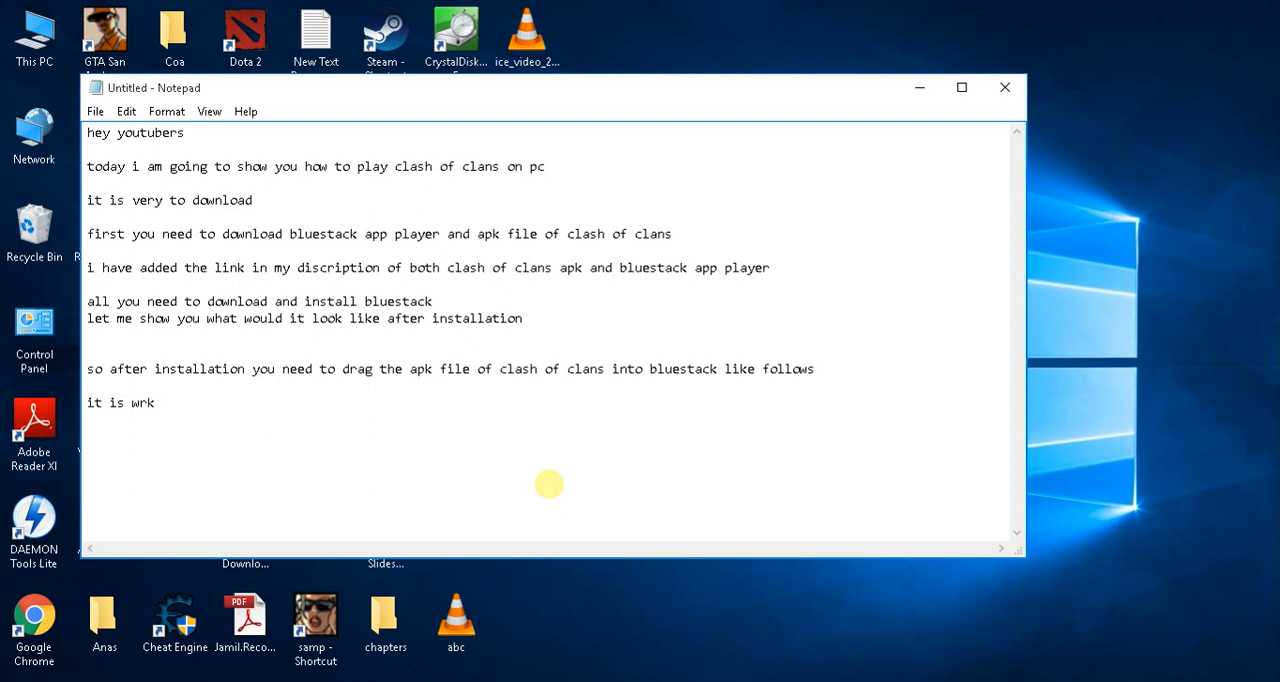
text(orking very fine)
text(hope it)
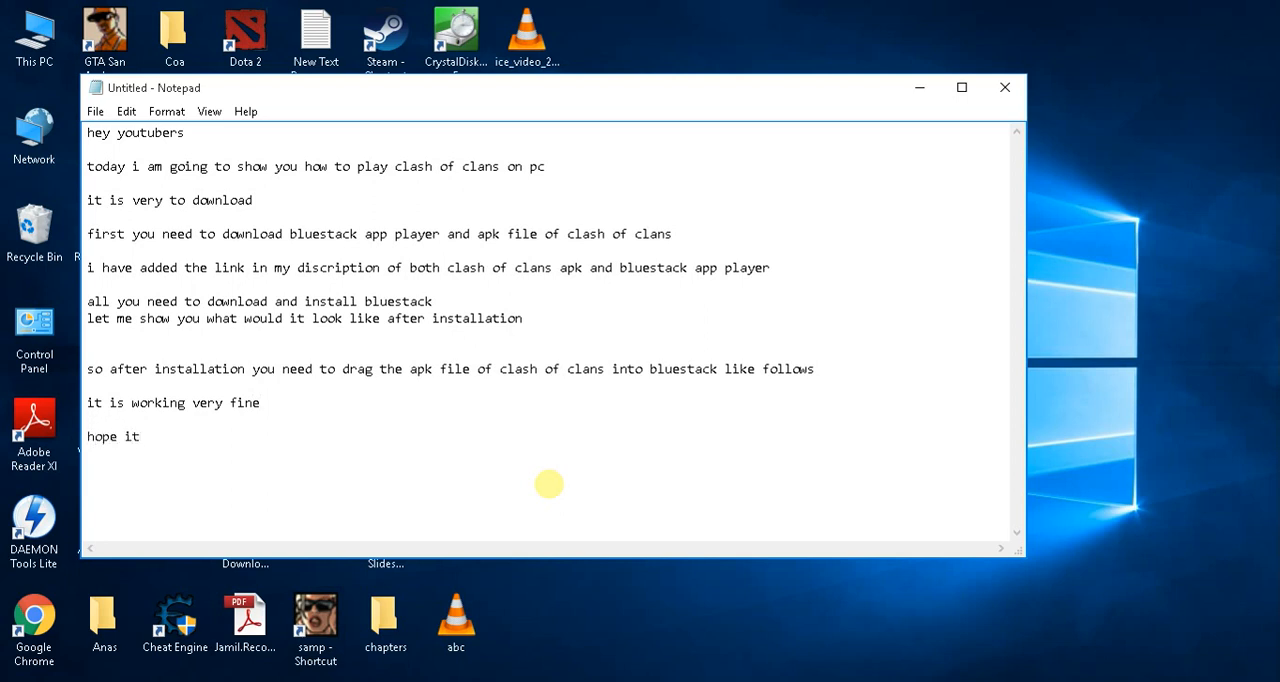
text(will wokr)
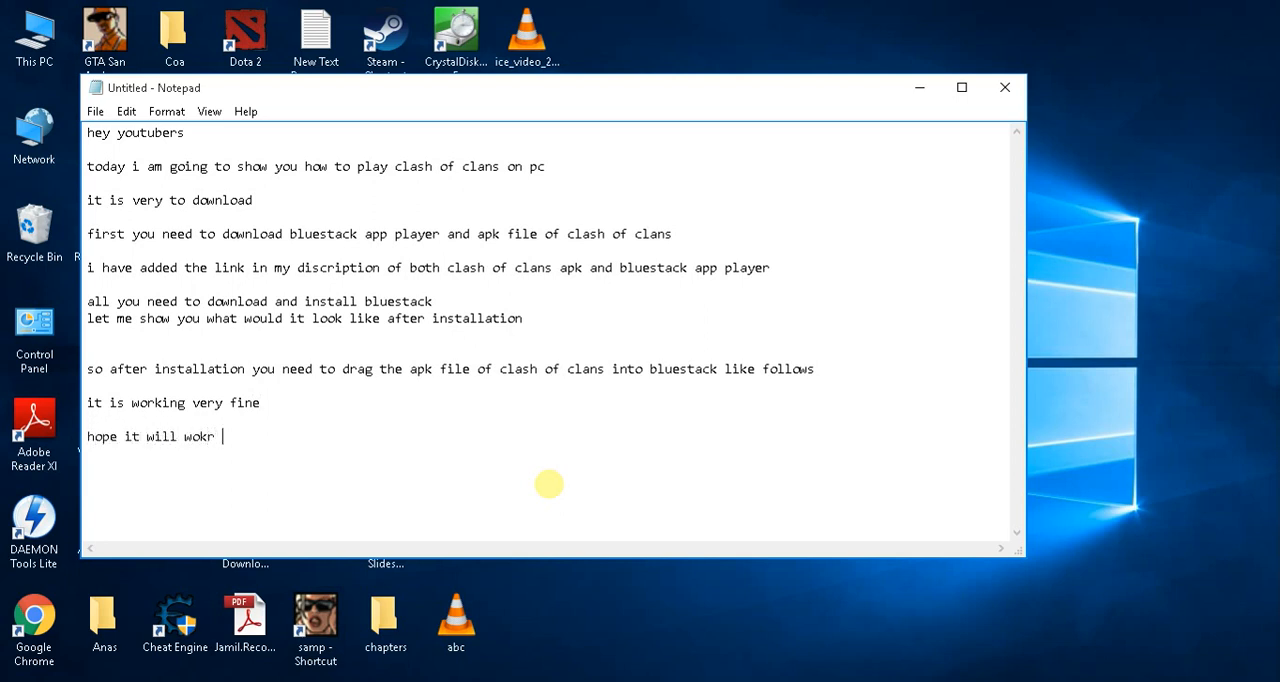
text(for you)
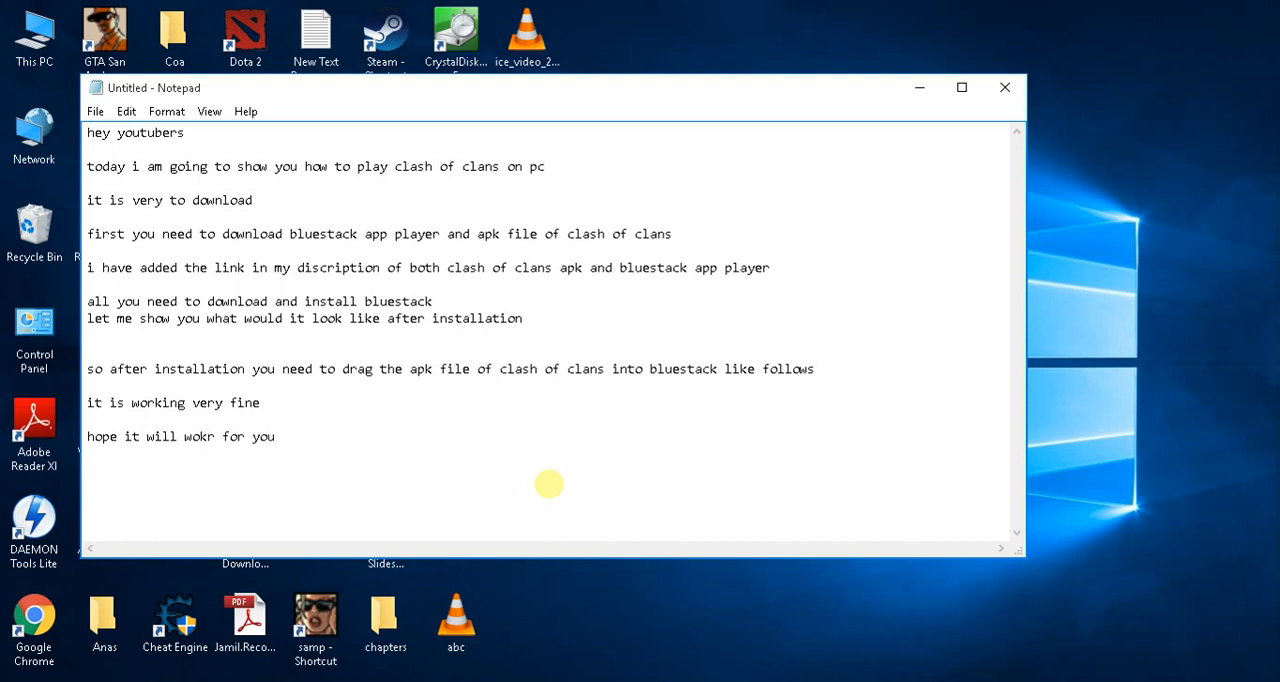
text(tthan)
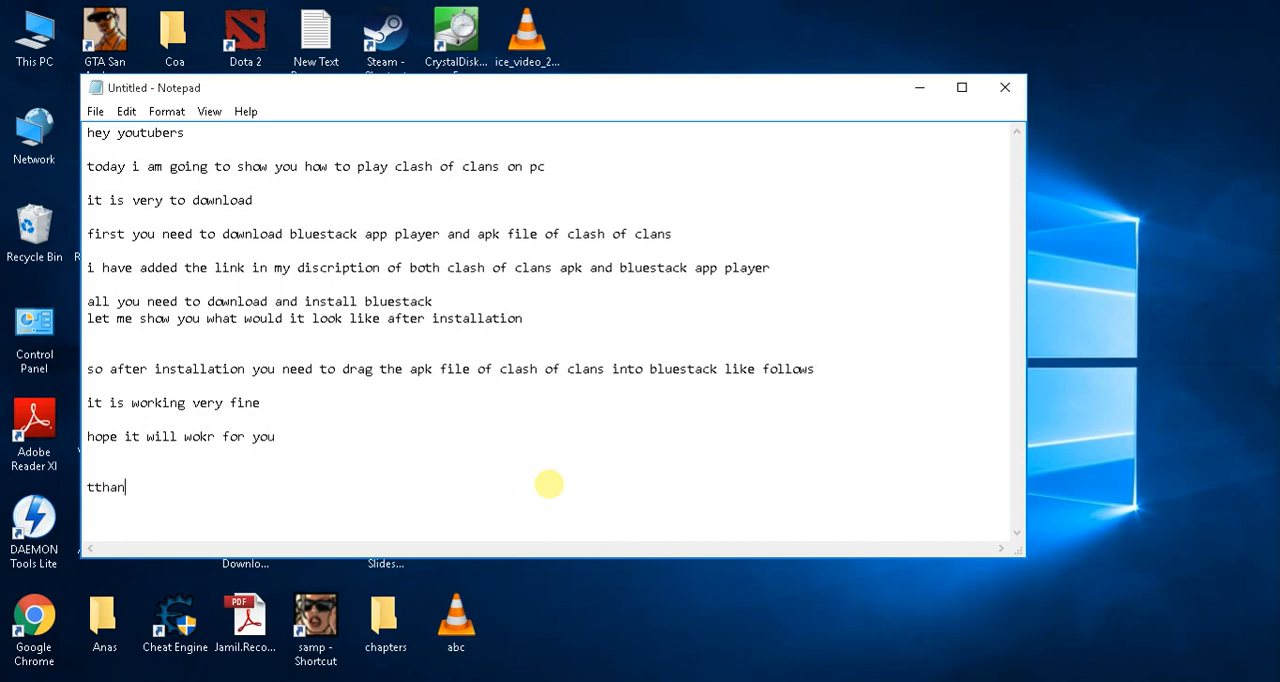
text(ks for watchin)
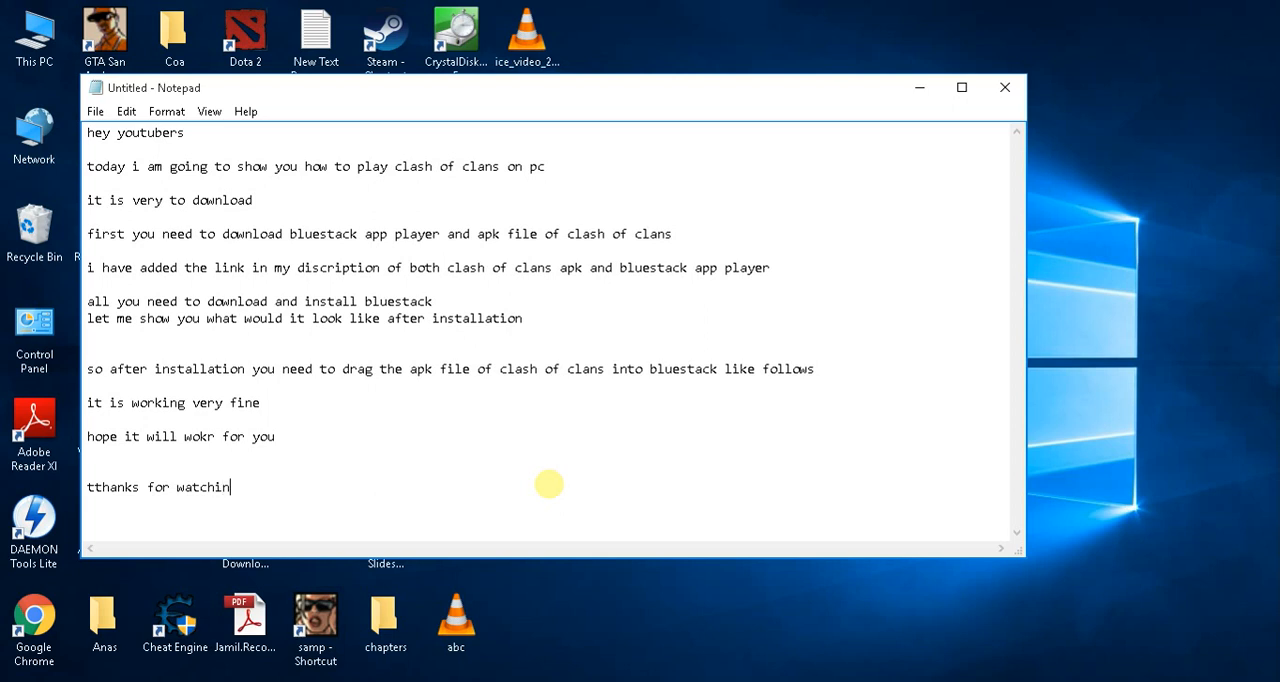
scroll(up, 3)
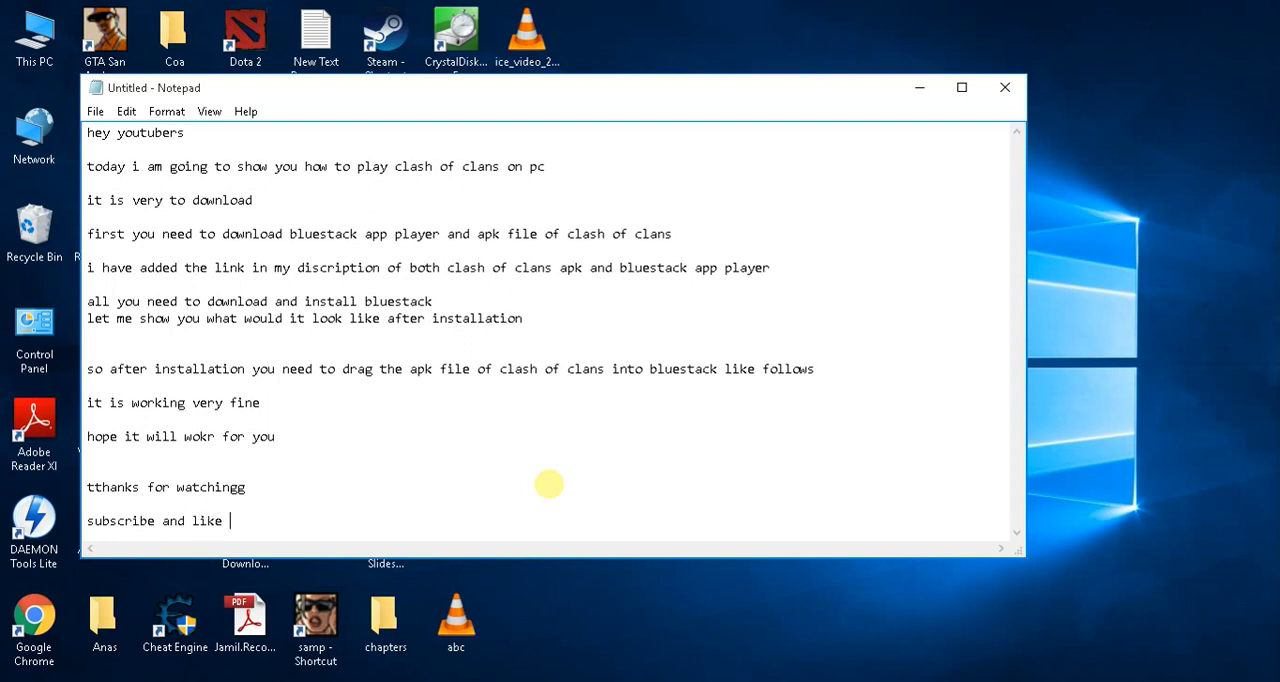
text(:D)
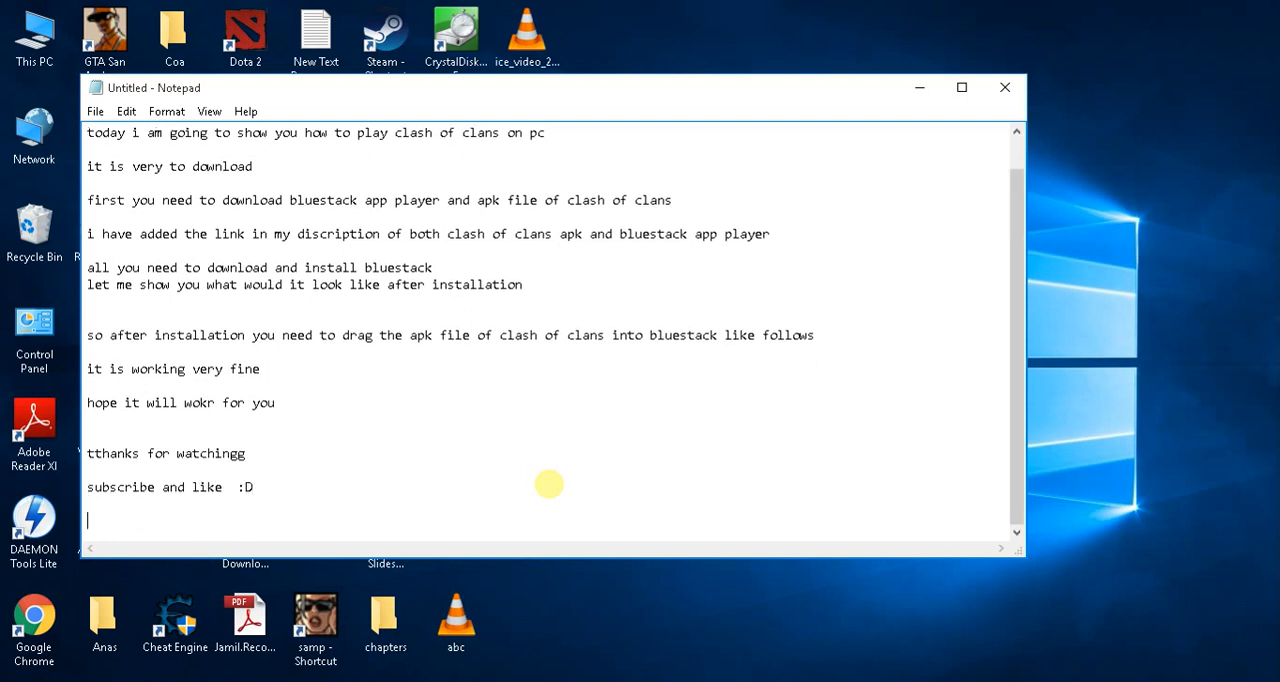
mouse_move(549, 487)
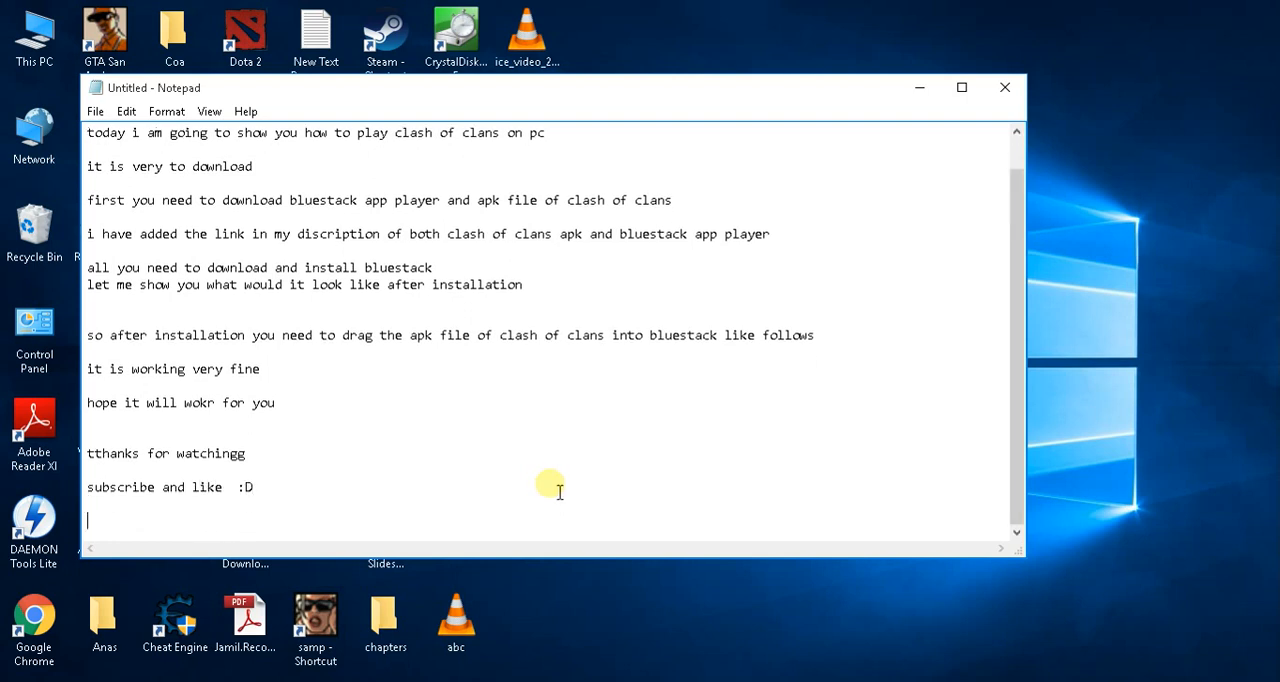